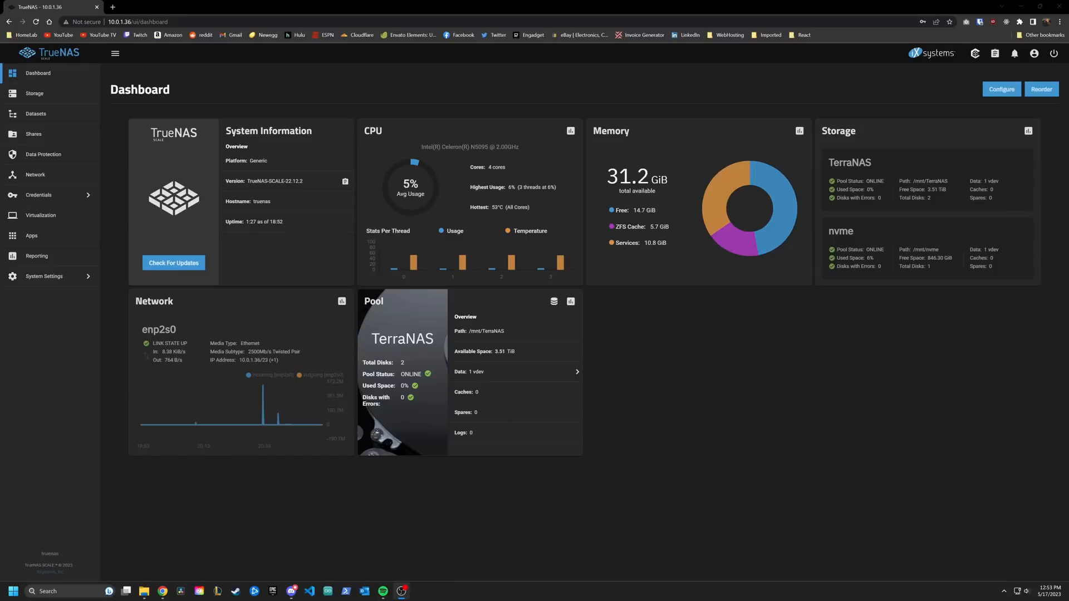
mouse_move(445, 73)
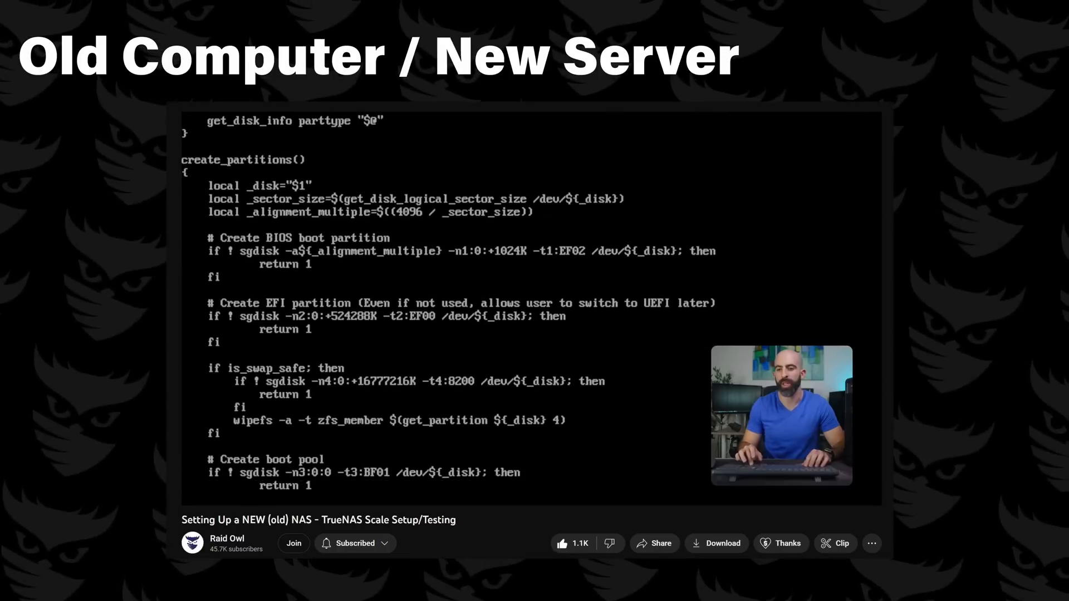
Leave the ACL editor and bring up the Data Protection page with the pools' Sunday scrub tasks.
scroll("down", 3)
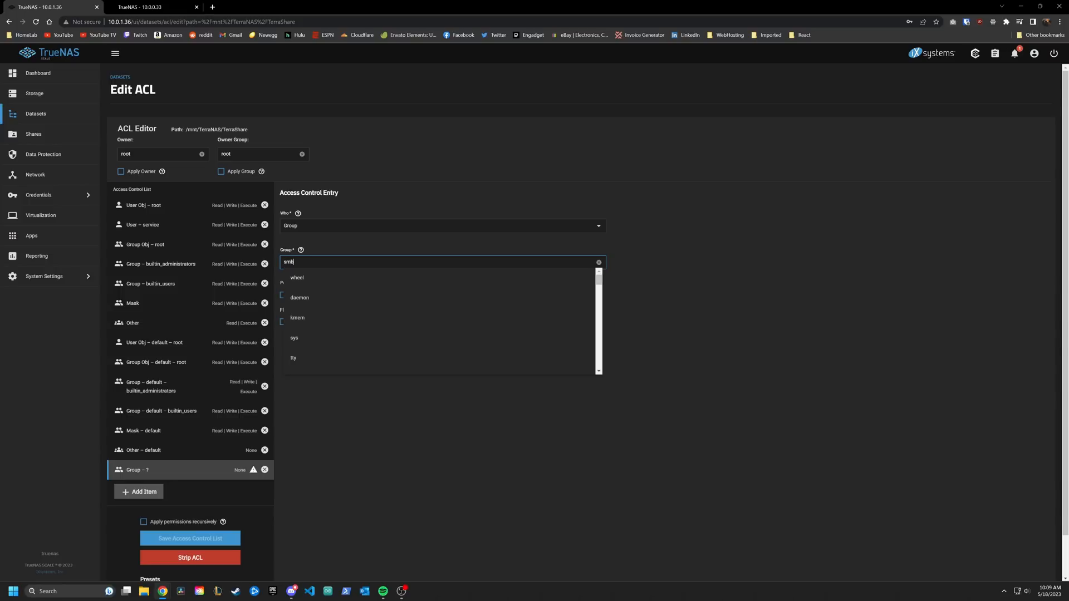
key("backspace")
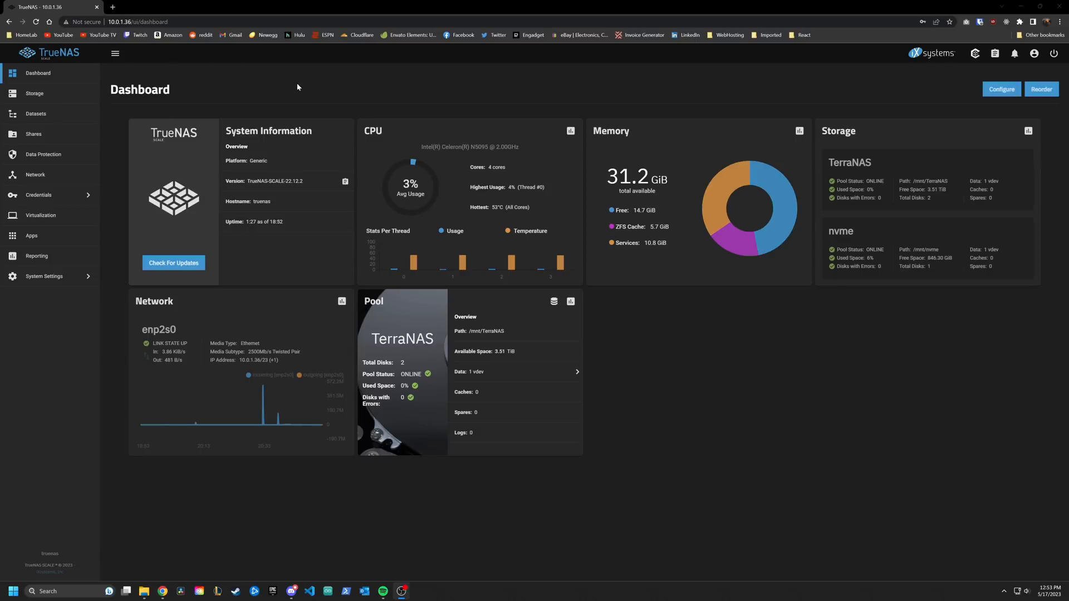
mouse_move(778, 154)
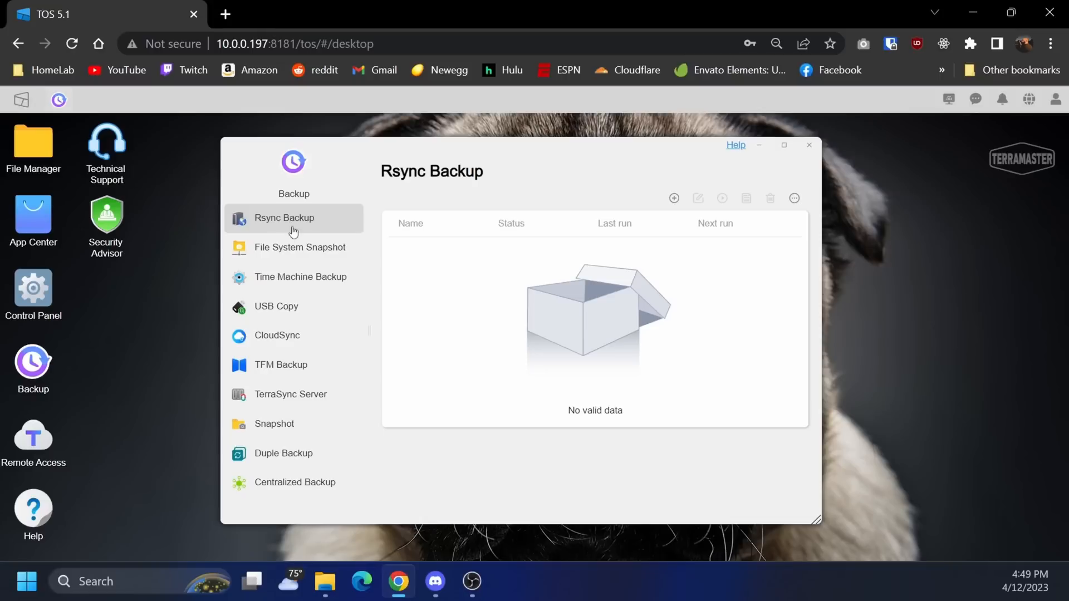
mouse_move(296, 254)
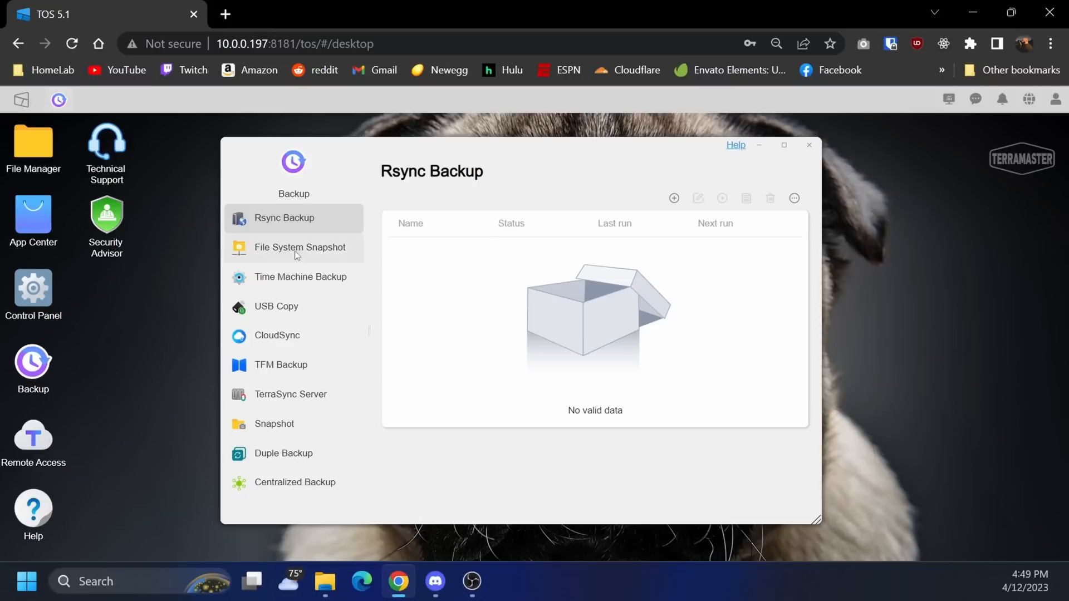
left_click(274, 423)
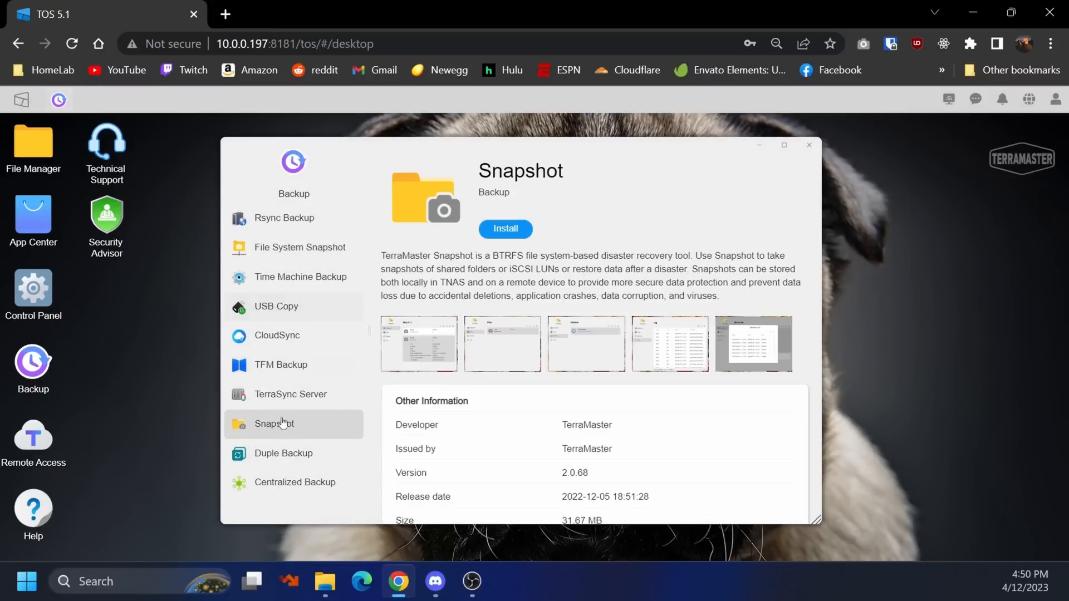
left_click(290, 395)
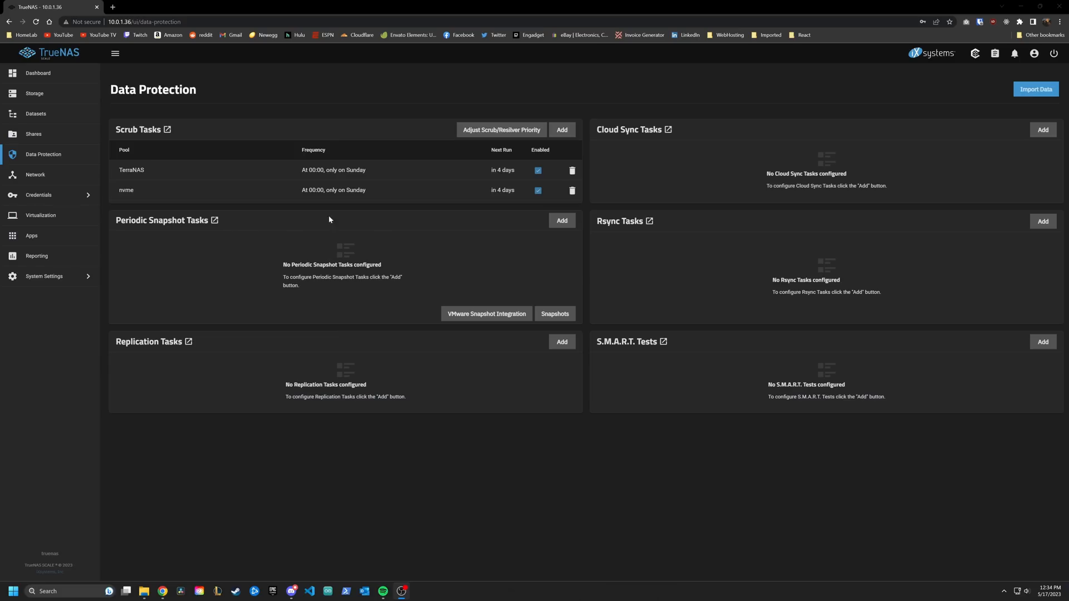
Add a periodic snapshot task for TerraNAS/TerraShare on custom schedule 30 2 * * *, kept one month, and save it.
left_click(562, 220)
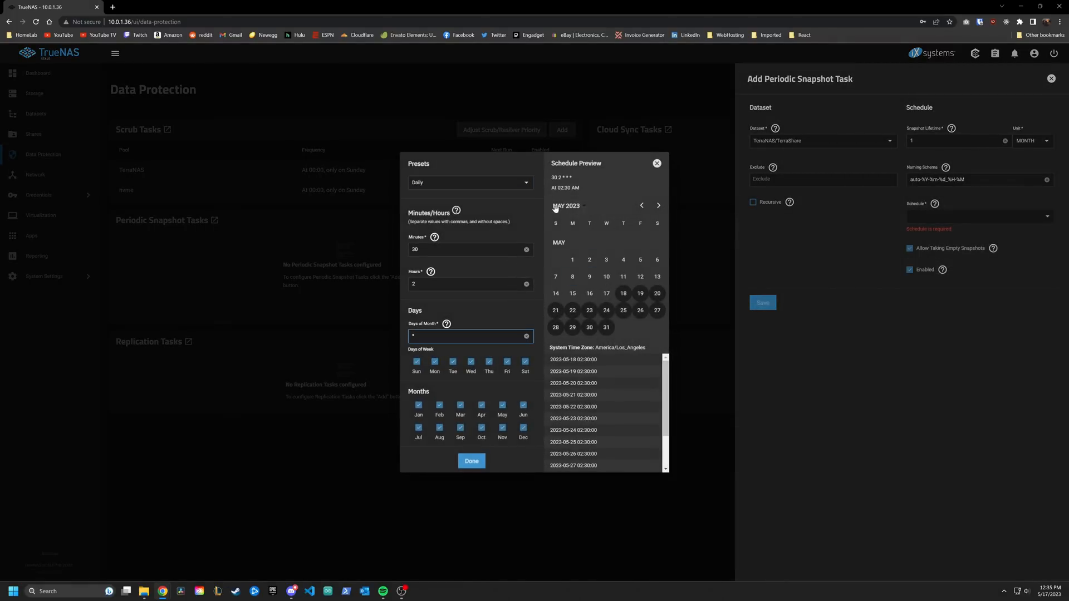
left_click(471, 461)
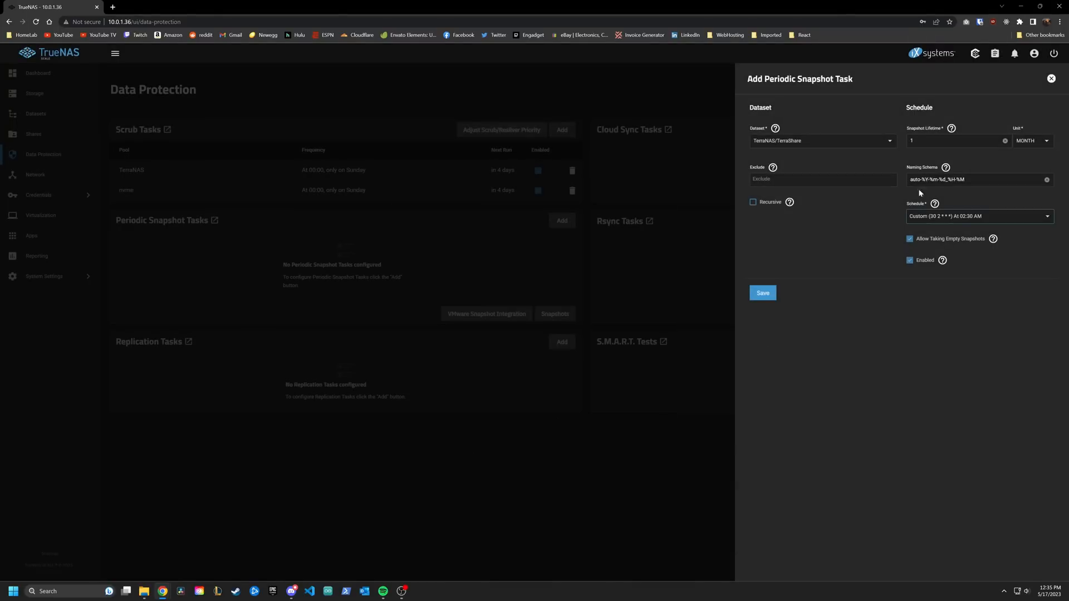
left_click(27, 7)
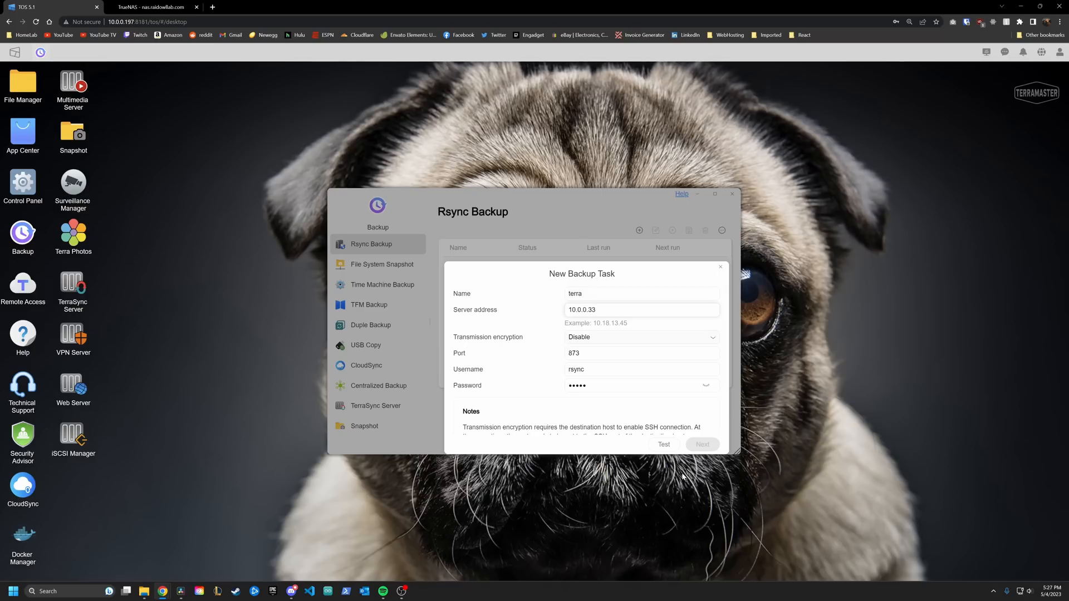
Start an rsync push task in Module mode to 10.0.0.33 and check the terra module on the other server.
left_click(663, 444)
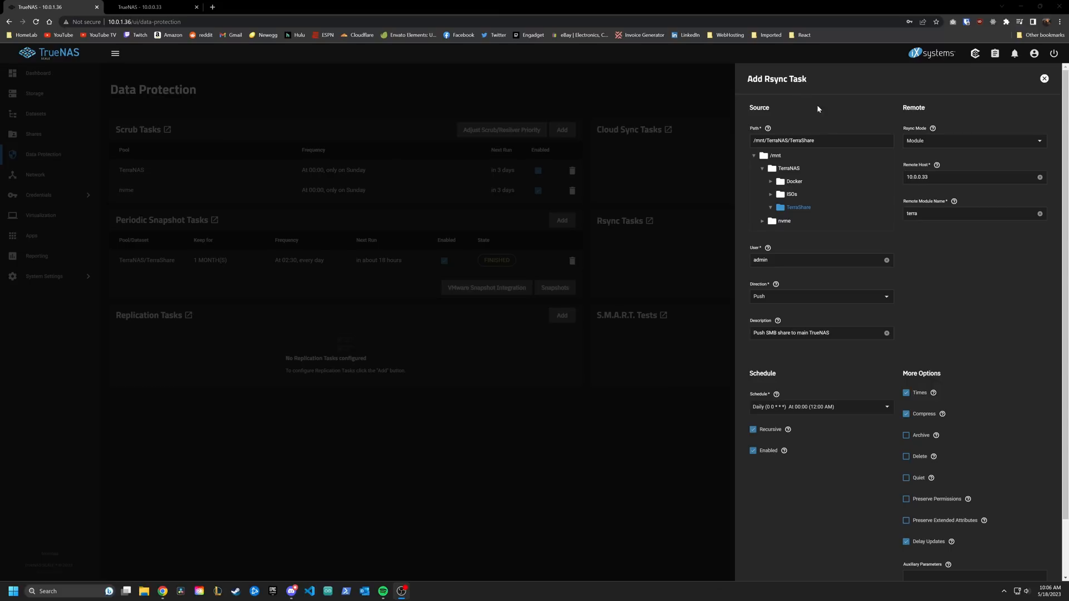
mouse_move(516, 60)
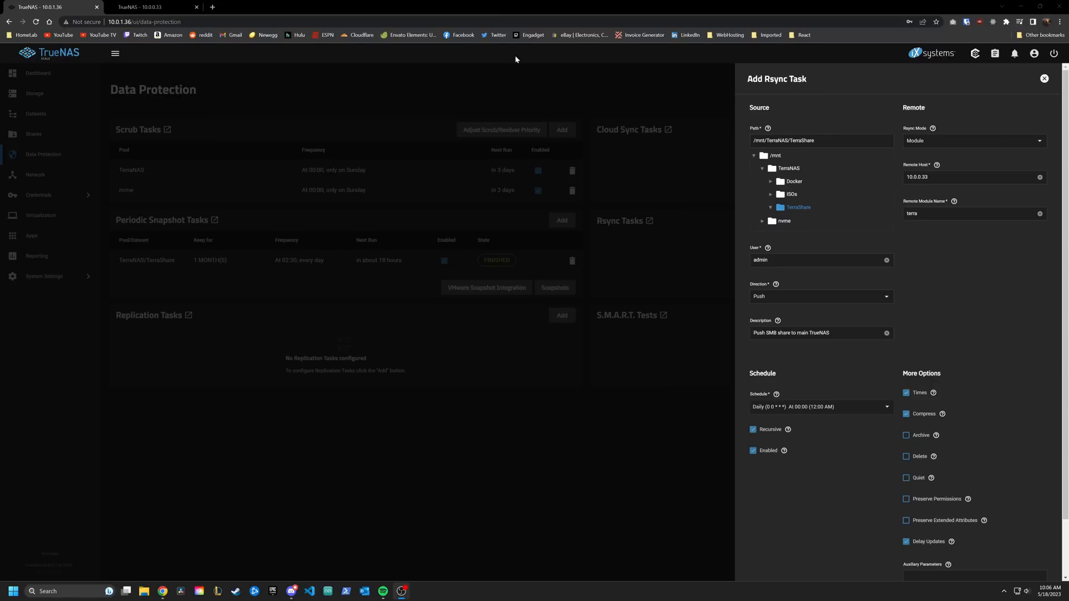
left_click(150, 6)
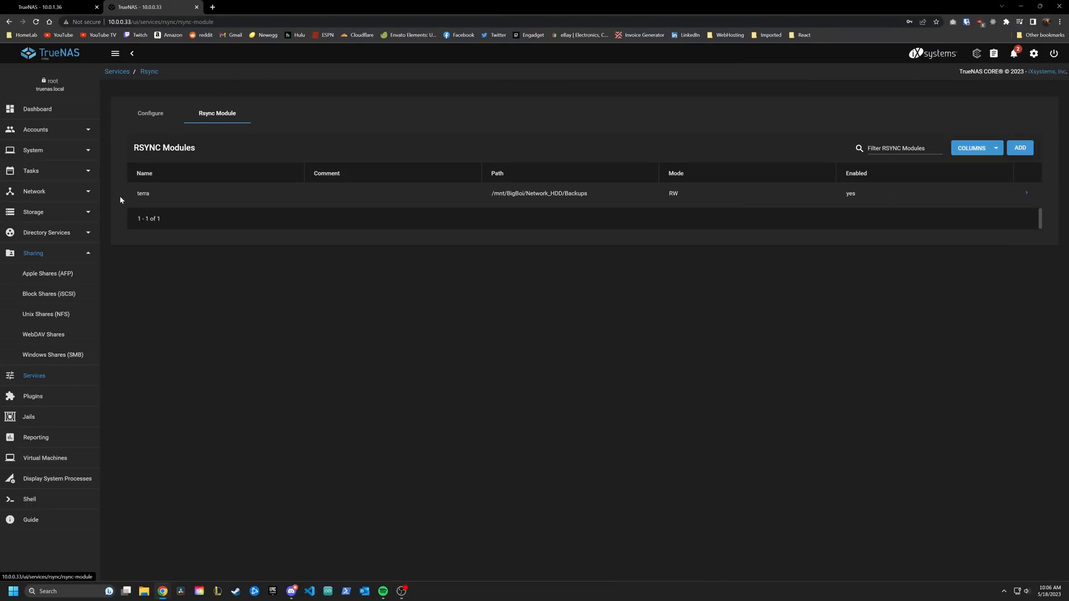
mouse_move(563, 133)
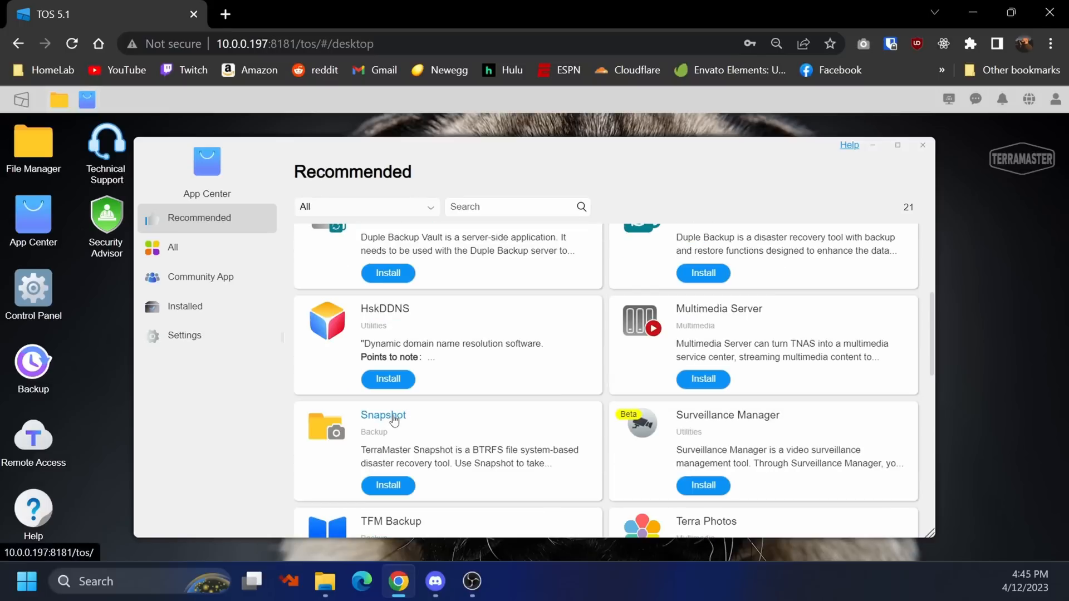
mouse_move(386, 421)
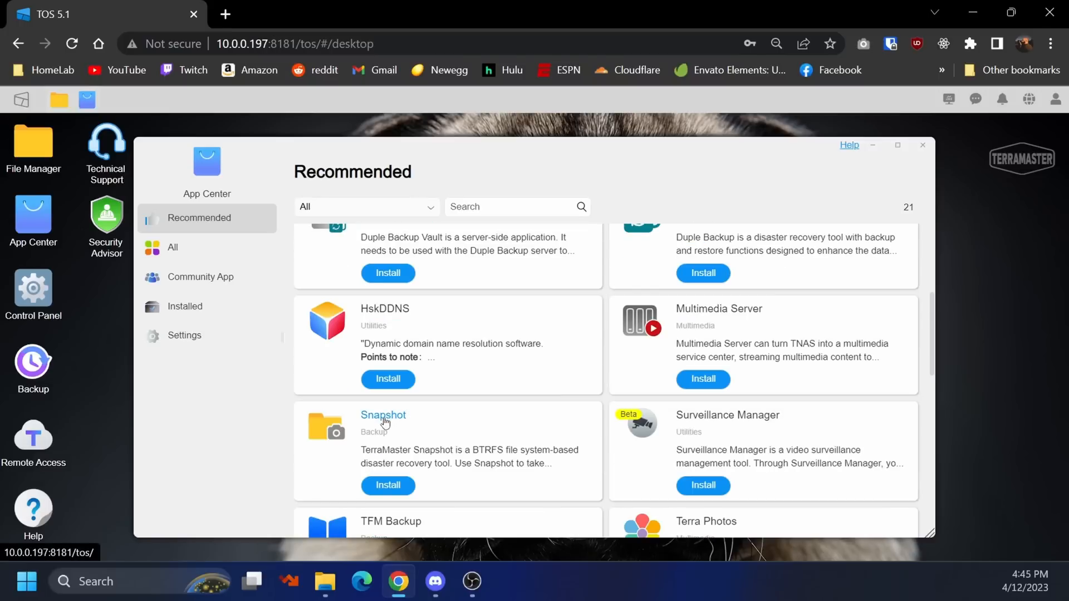
mouse_move(381, 398)
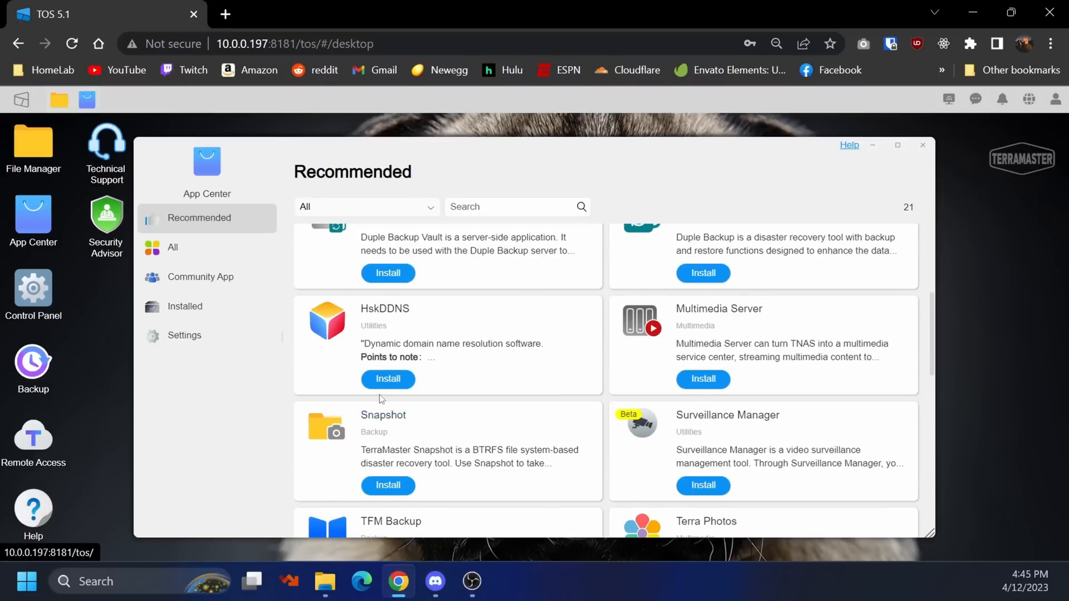
Switch the App Center from the Recommended list to the full catalogue of all 59 apps.
scroll("down", 3)
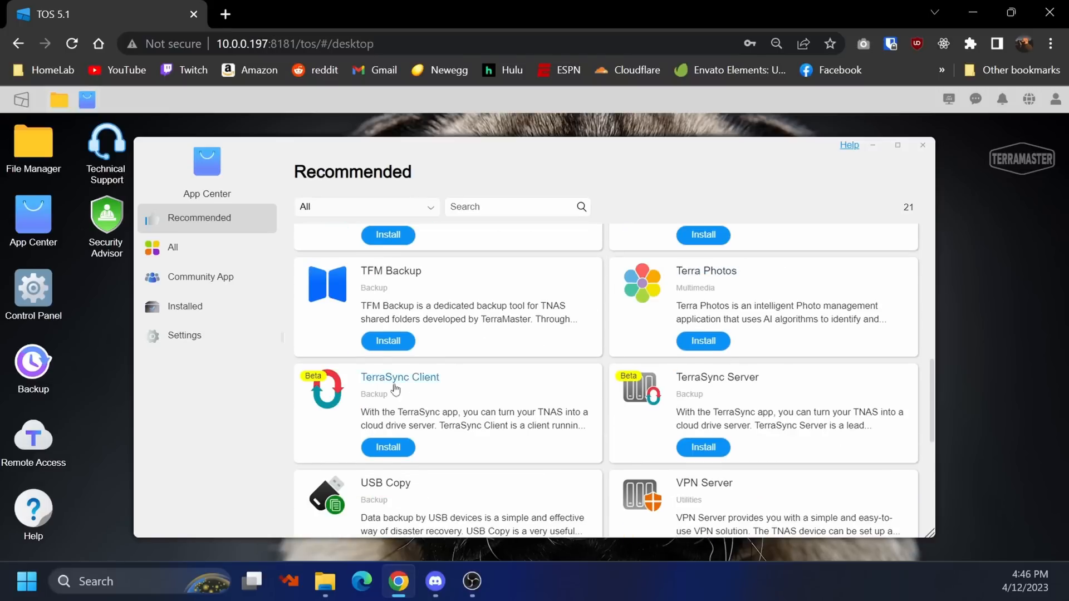
mouse_move(392, 382)
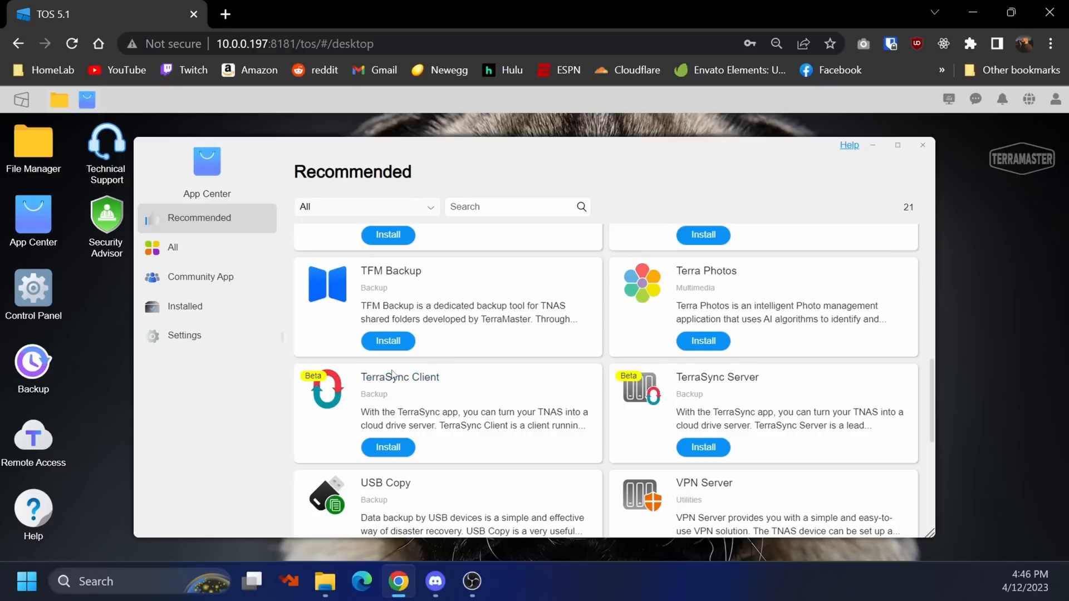
left_click(172, 247)
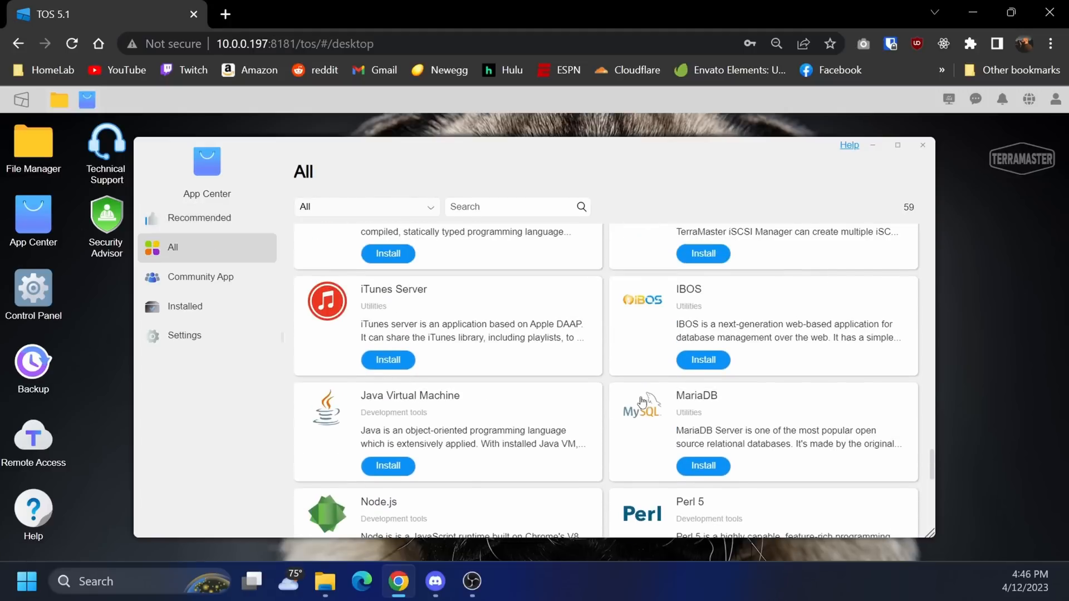
mouse_move(446, 306)
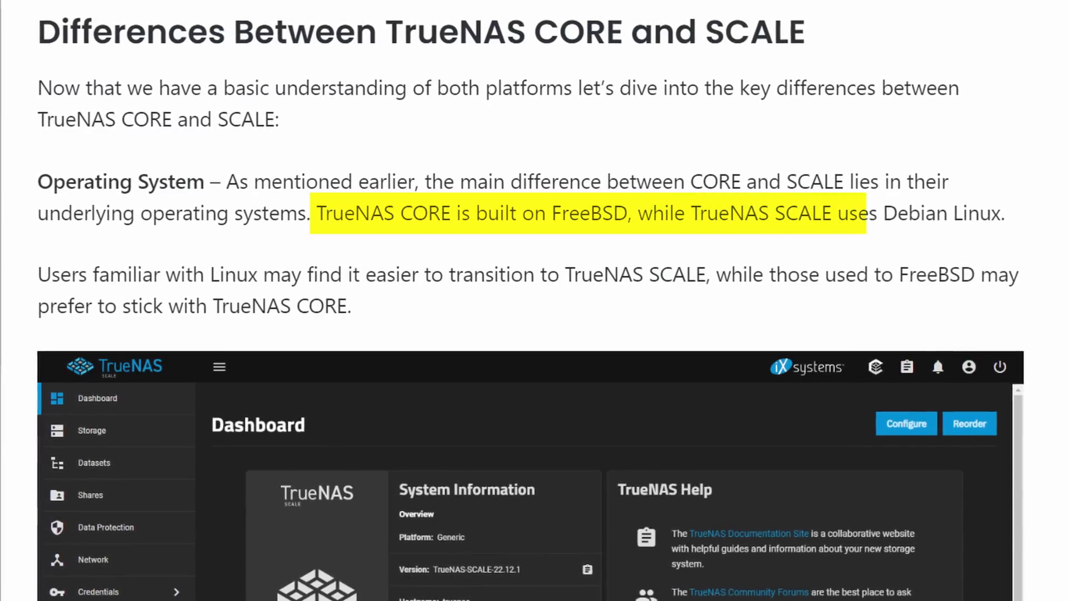
scroll("down", 3)
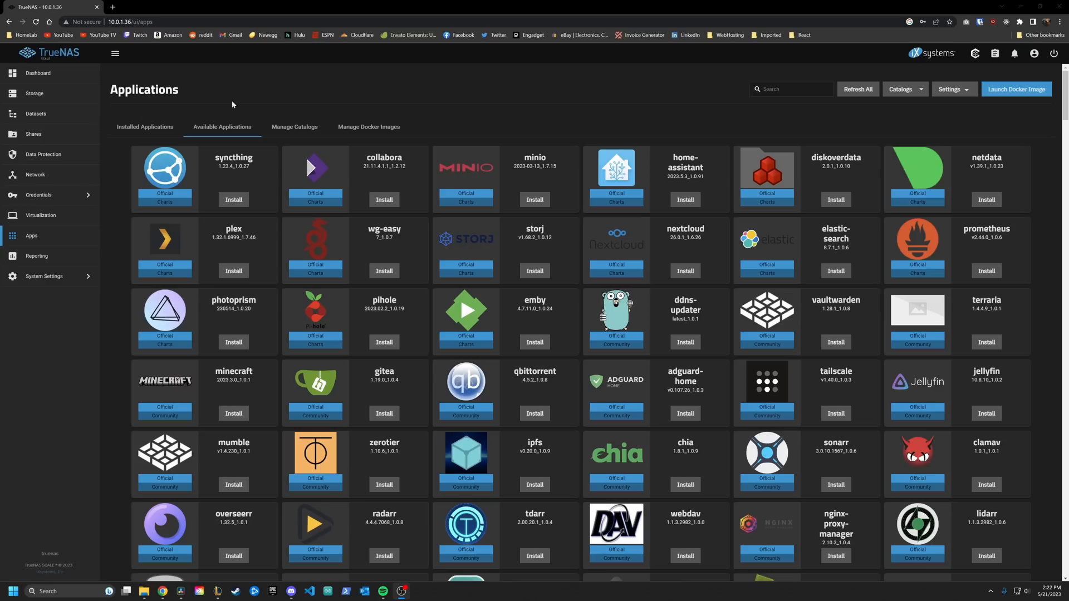
mouse_move(687, 212)
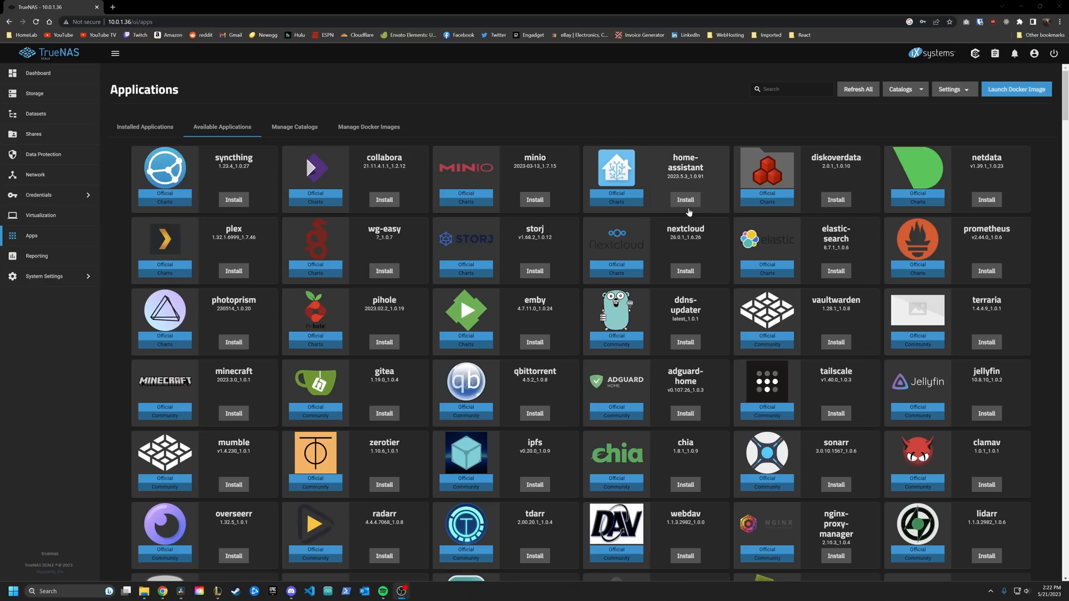
mouse_move(685, 336)
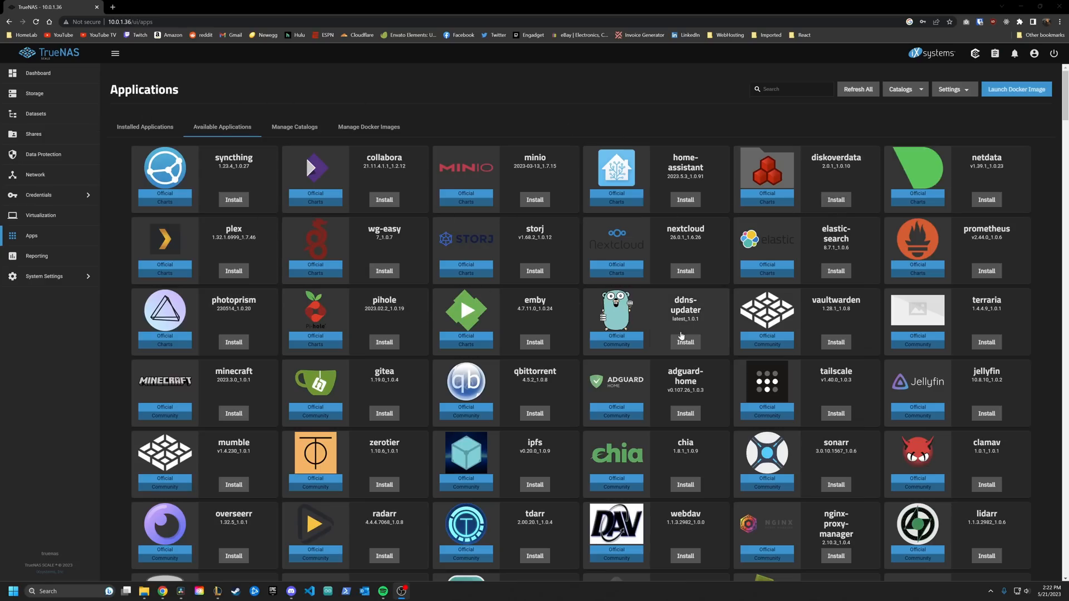
Review the syncthing install form without installing, then browse to the installed apps list.
scroll("down", 3)
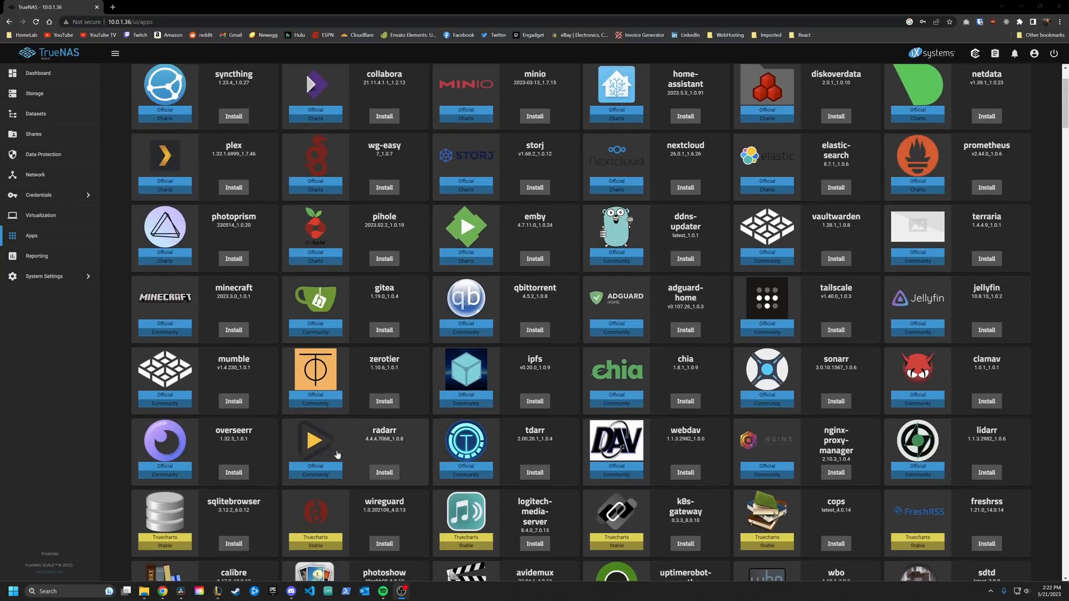
left_click(233, 116)
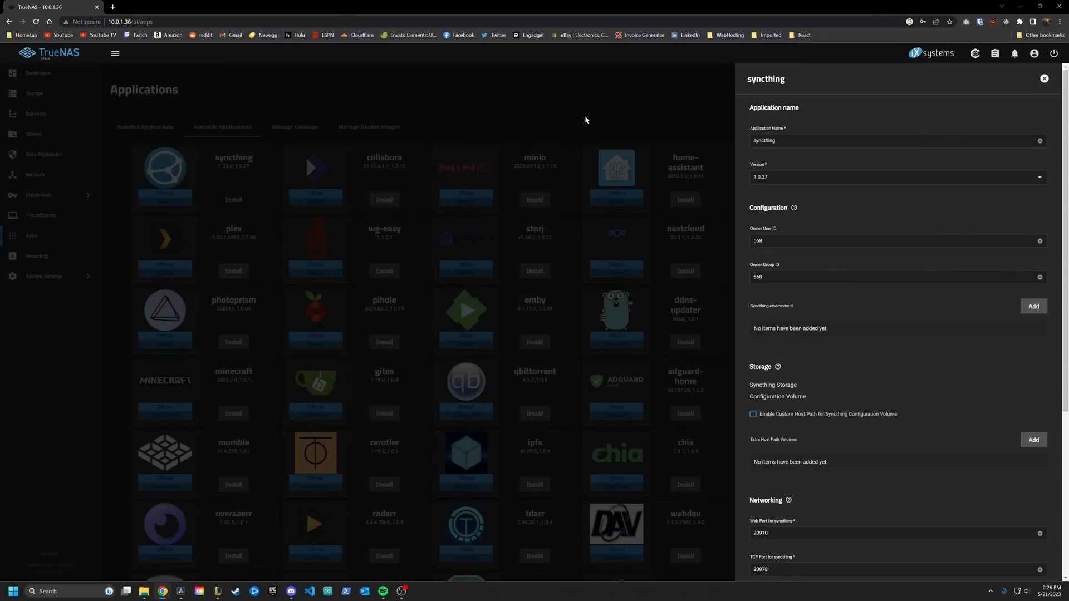
scroll("down", 3)
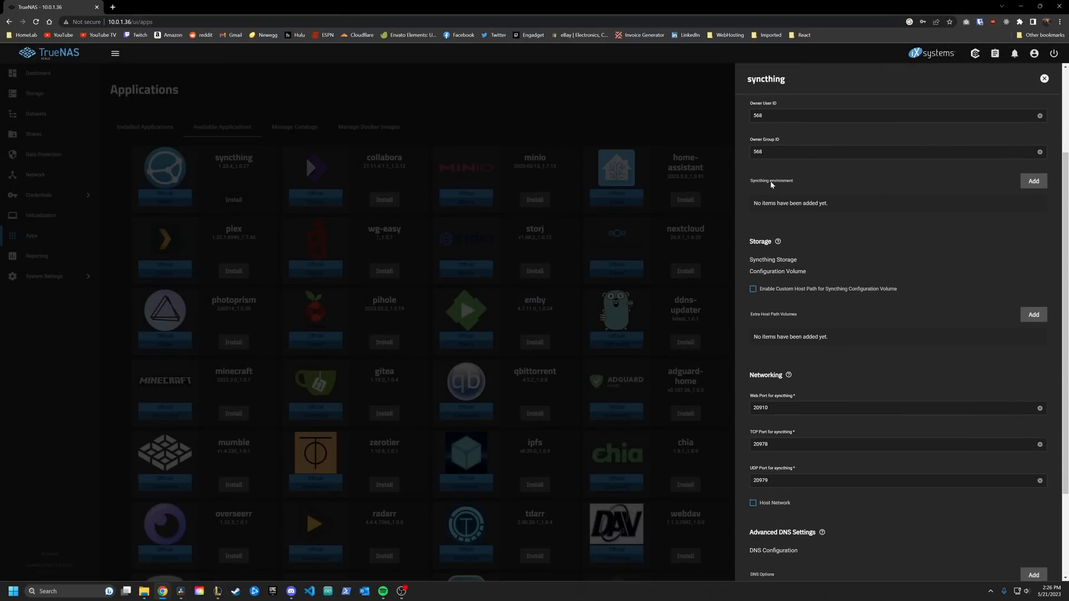
mouse_move(818, 228)
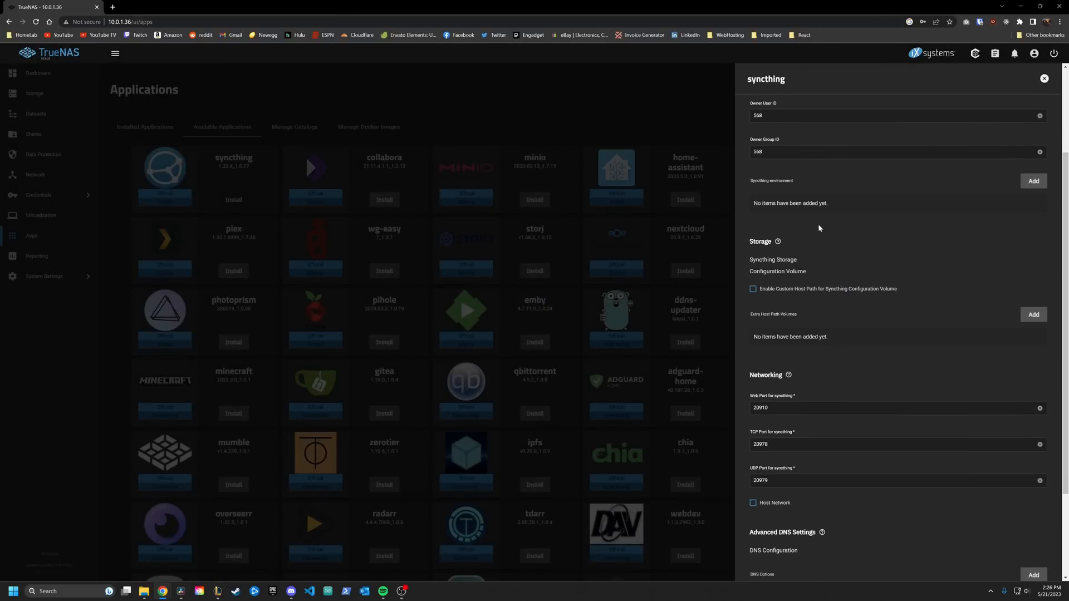
left_click(1044, 78)
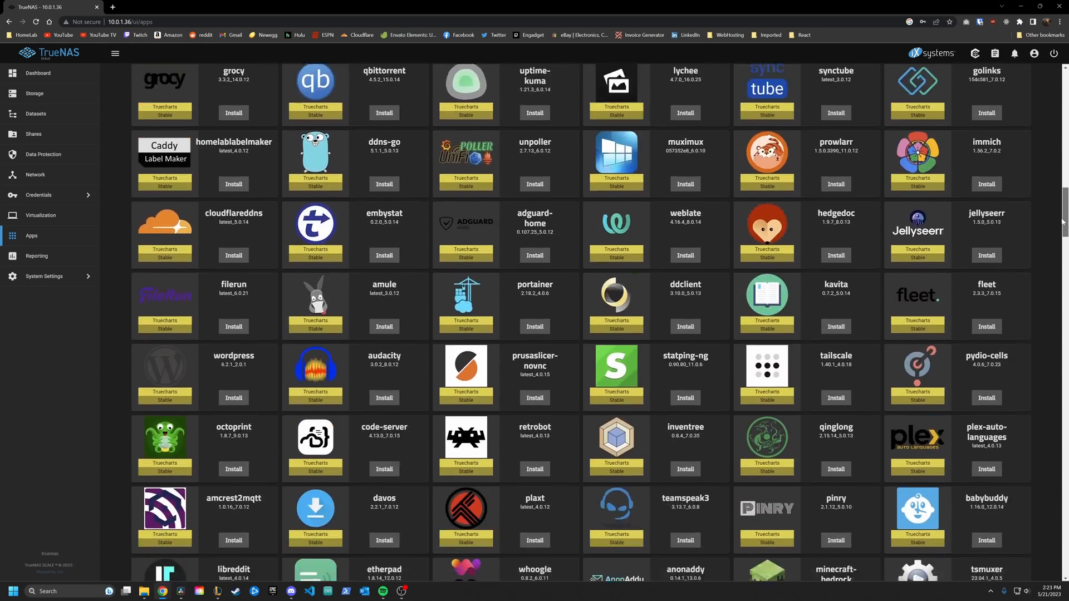
scroll("down", 3)
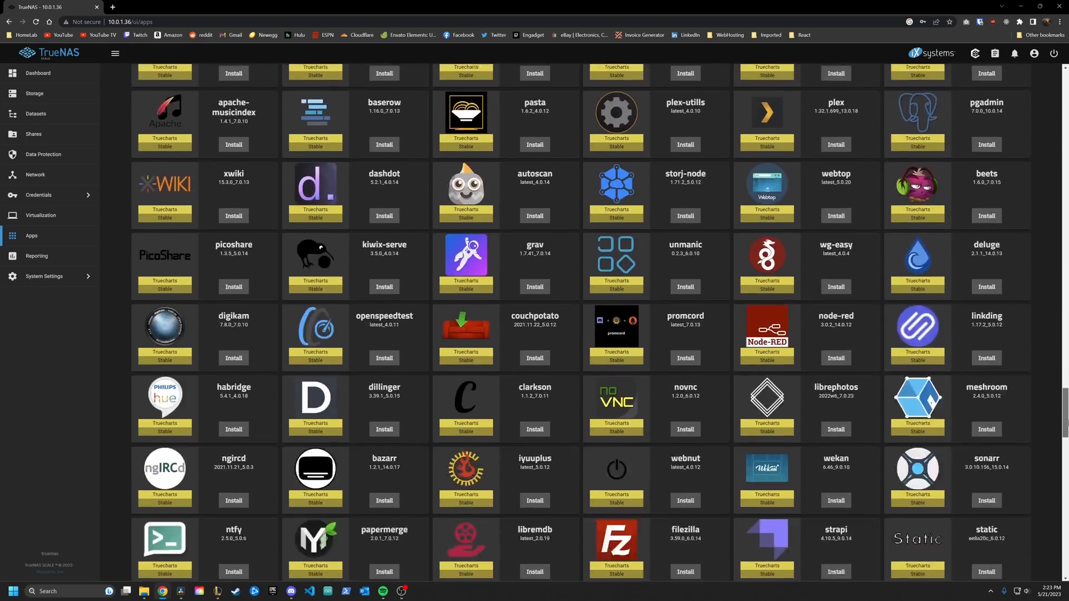
scroll("down", 3)
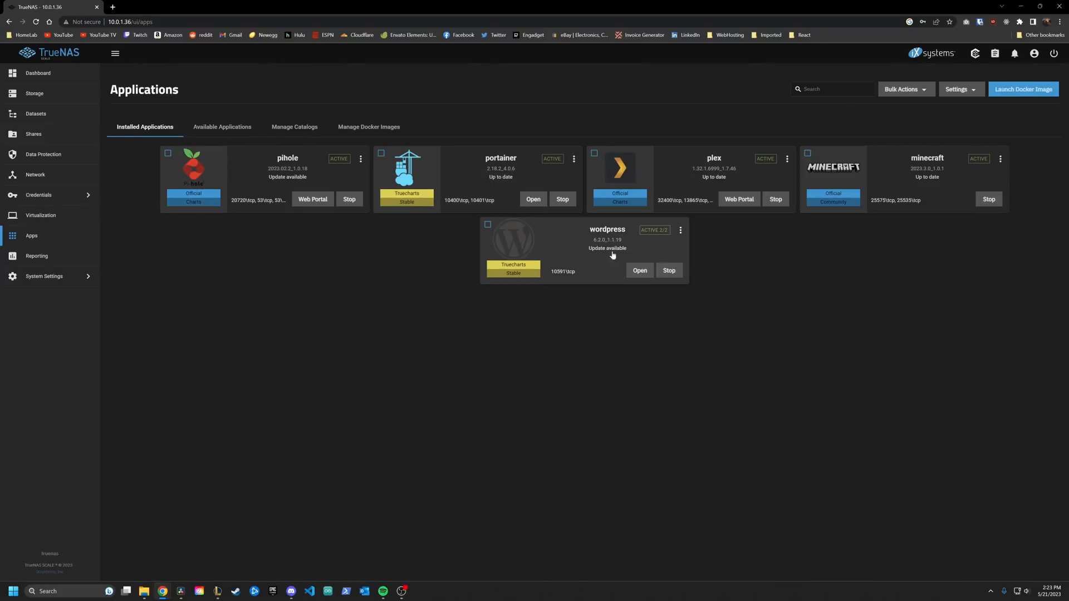
Sign in to Portainer's local environment and browse its namespaces, services and ingresses.
left_click(533, 199)
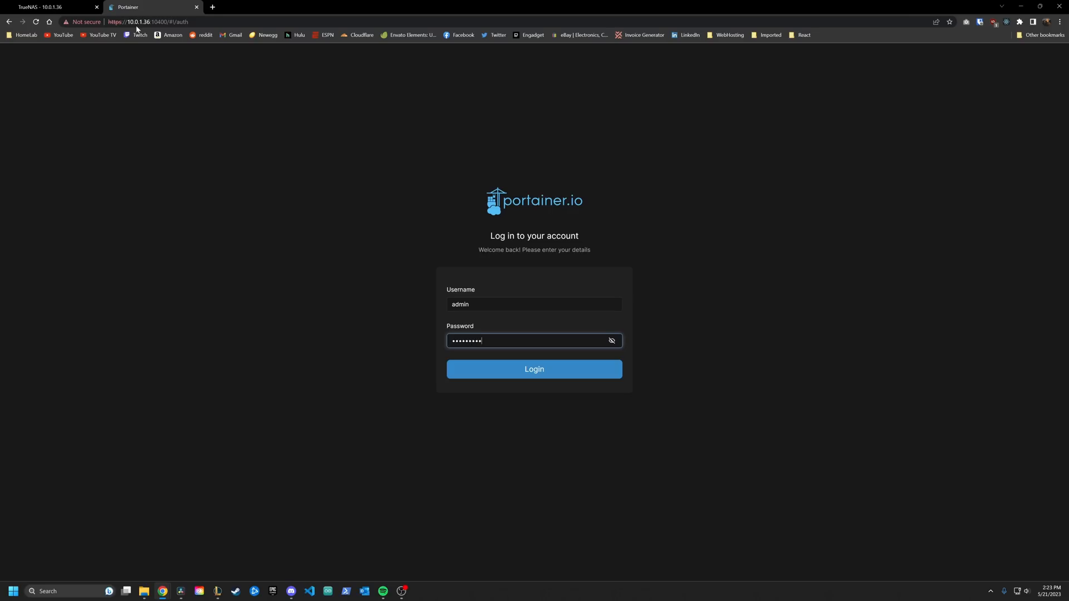
left_click(533, 368)
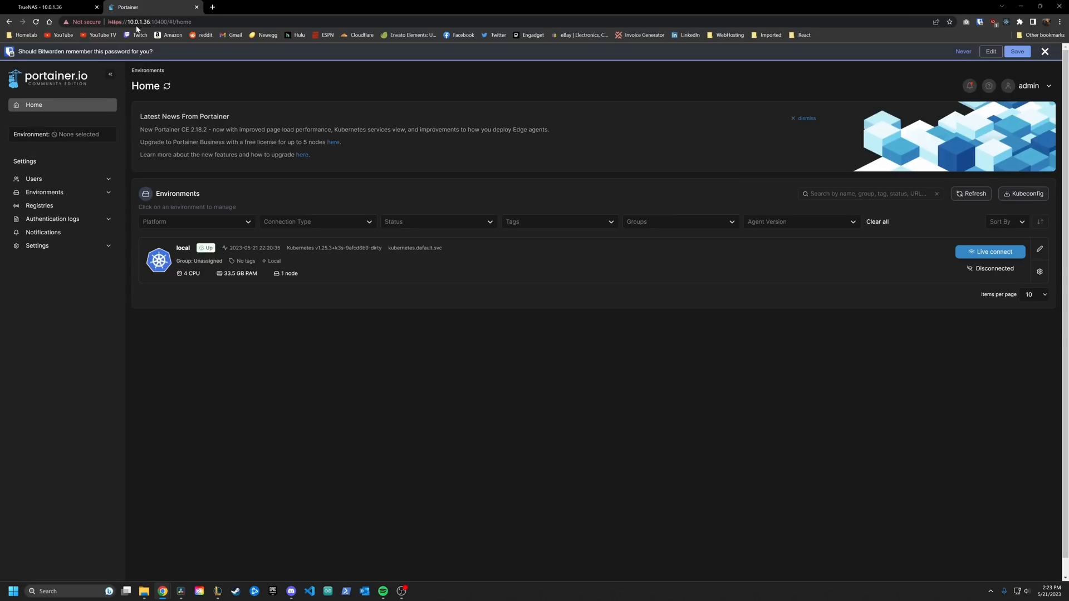
mouse_move(333, 273)
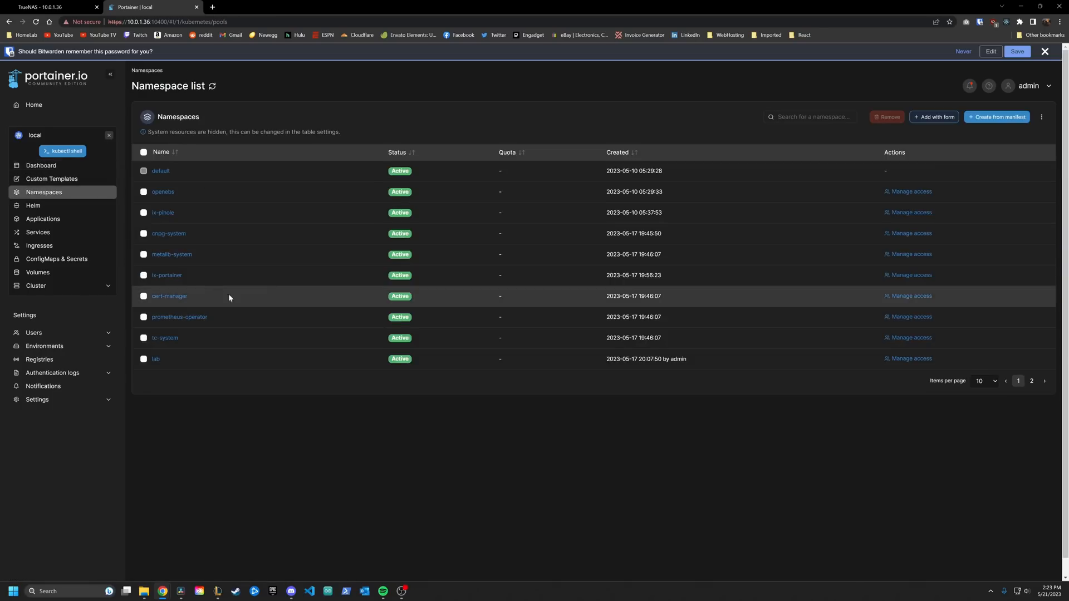
mouse_move(38, 232)
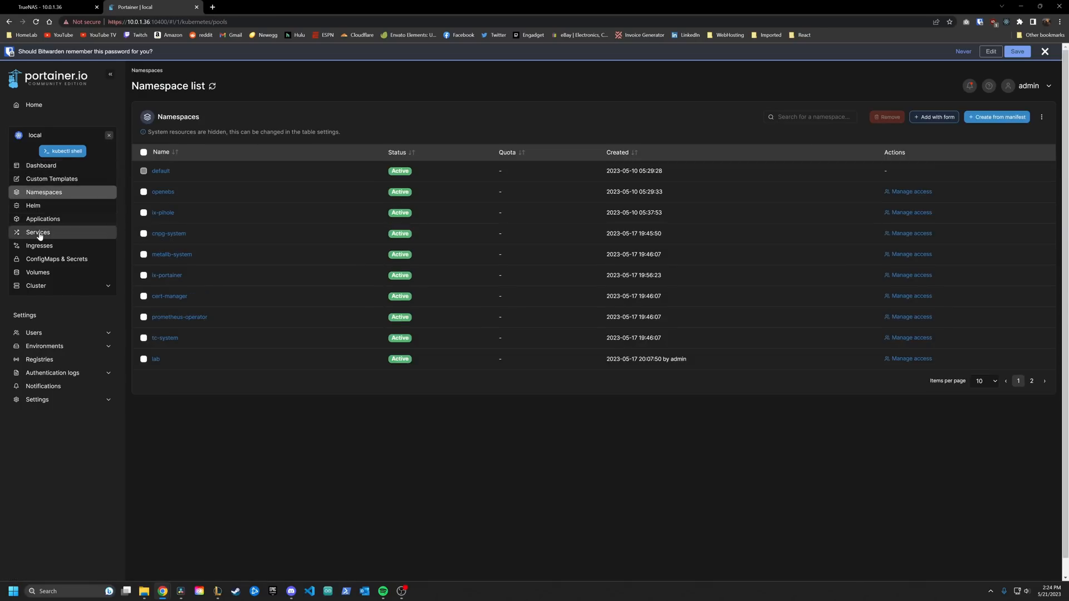
left_click(38, 233)
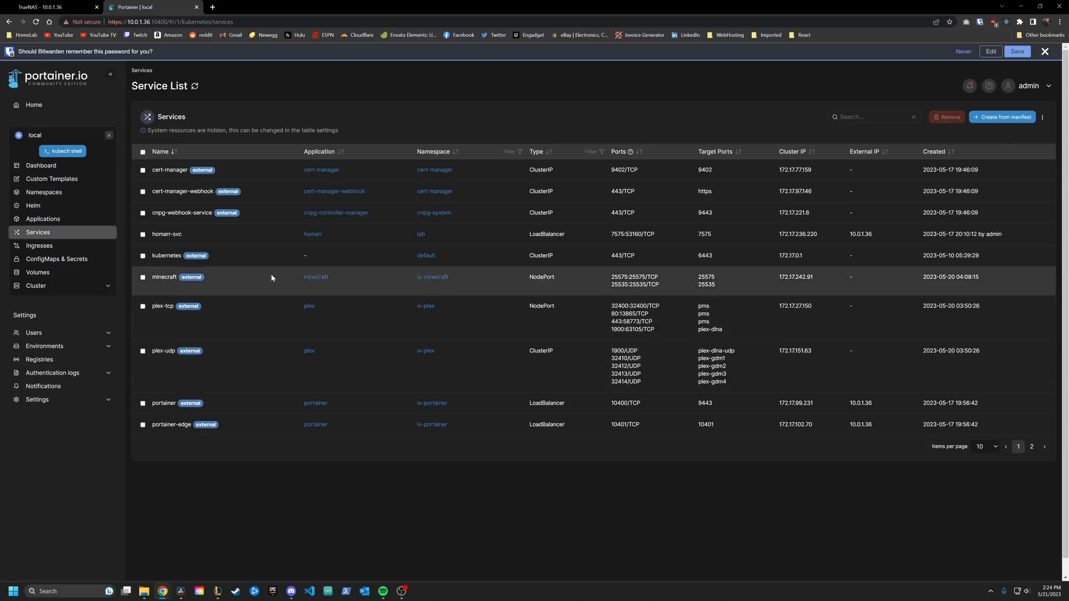
left_click(39, 245)
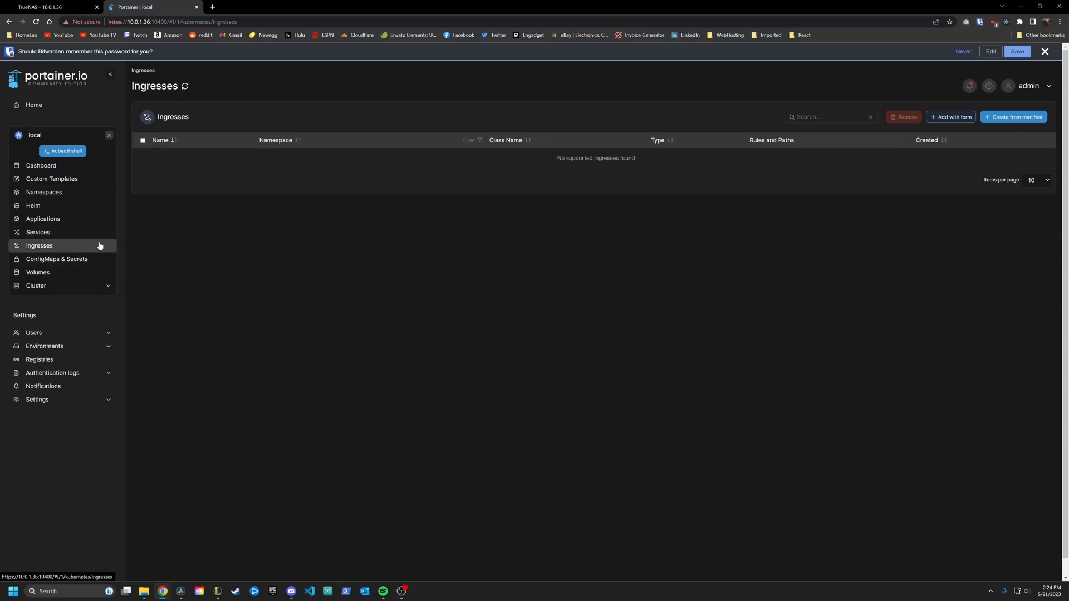
Review the homarr application's details and bring up the saved custom templates list.
left_click(43, 202)
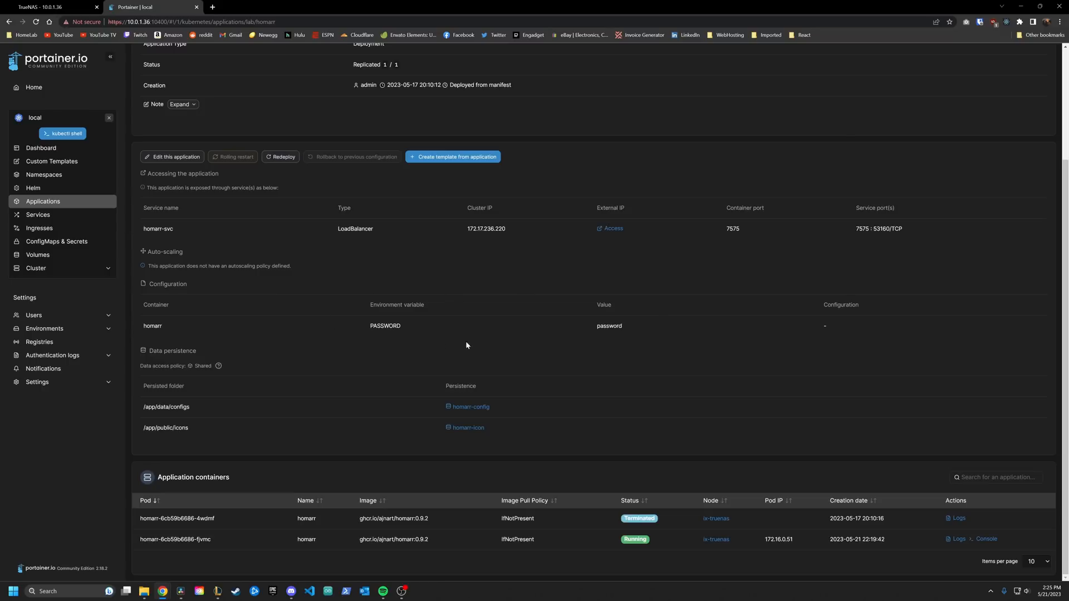
mouse_move(491, 494)
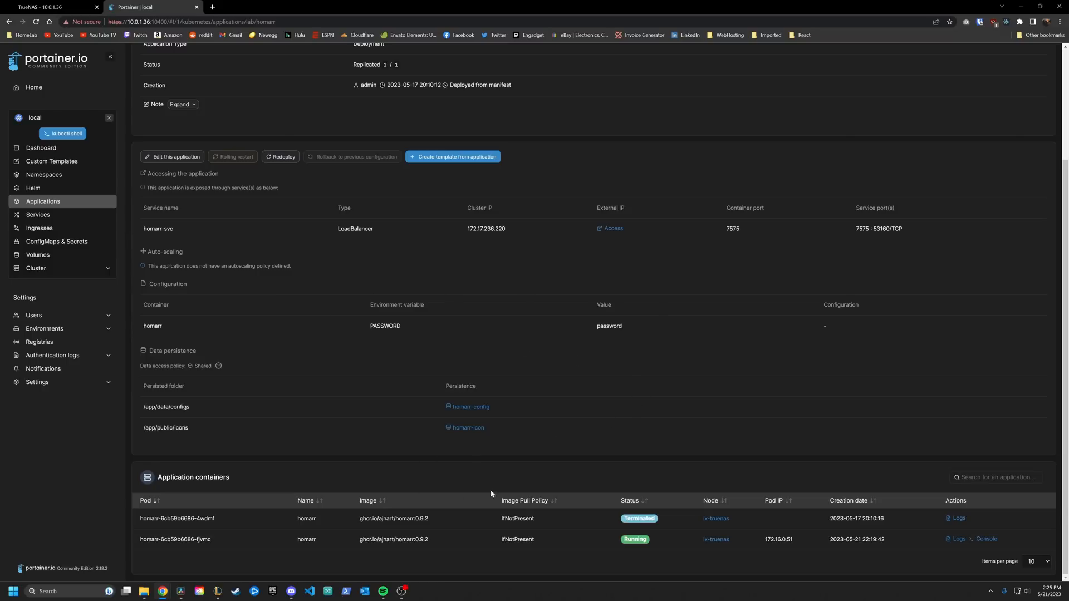
scroll("up", 3)
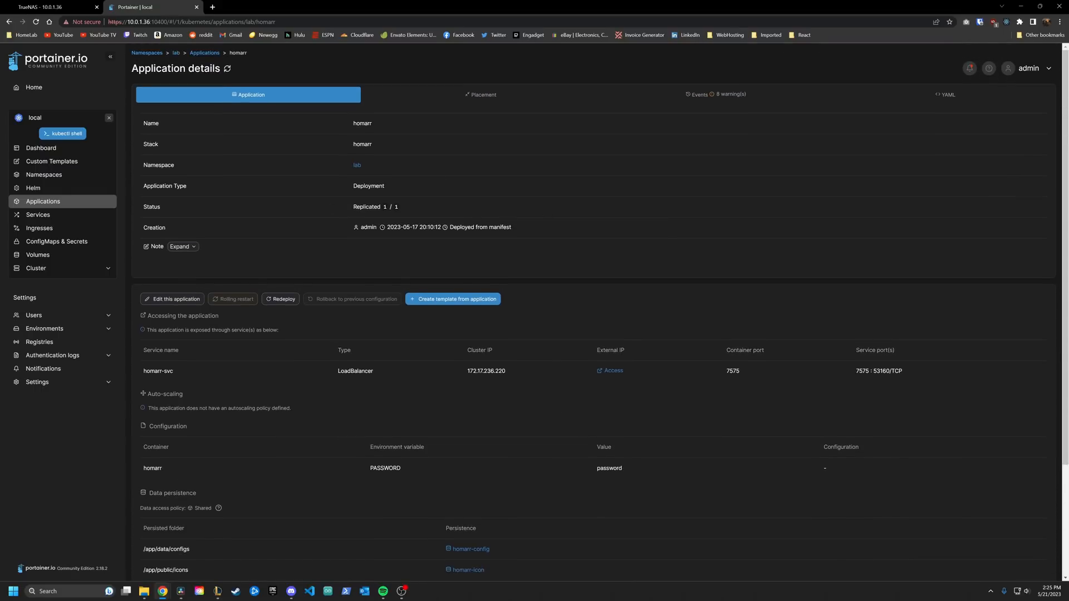
left_click(52, 160)
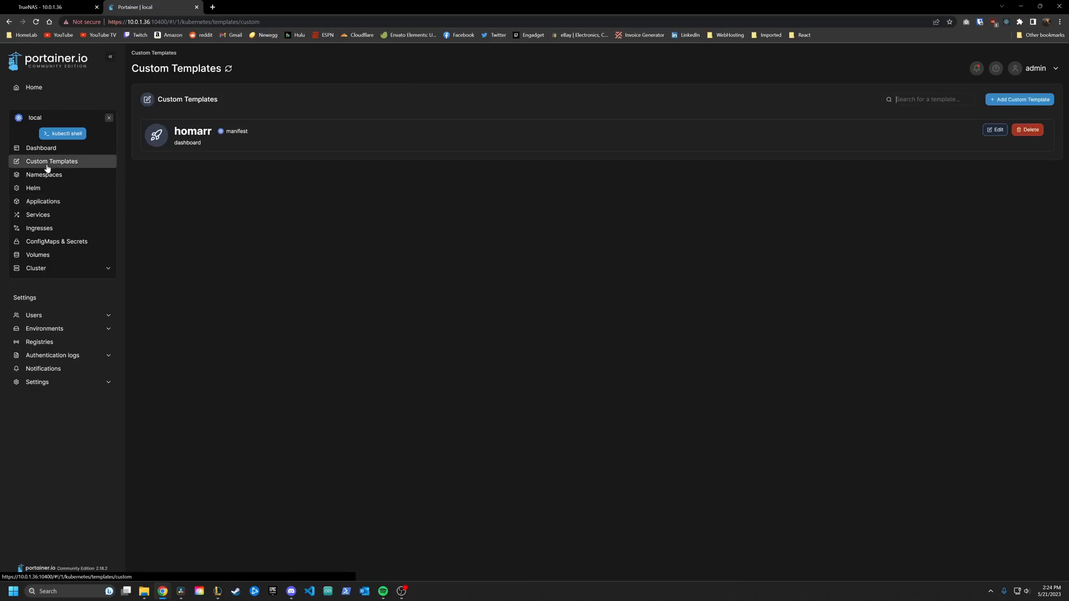
Edit the homarr custom template and scroll through its Kubernetes manifest in the web editor.
left_click(995, 129)
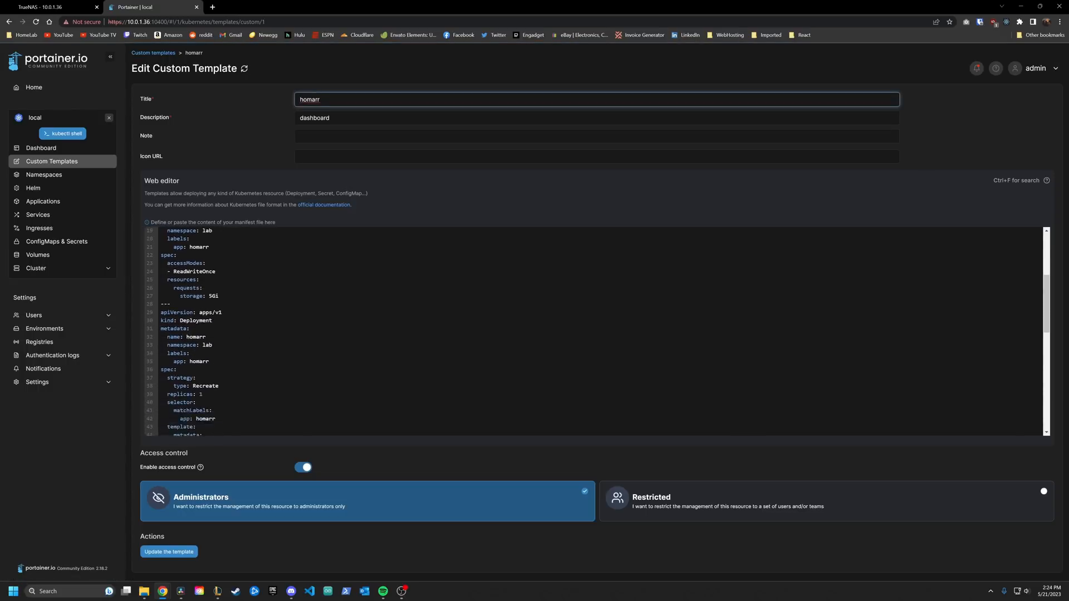
scroll("down", 3)
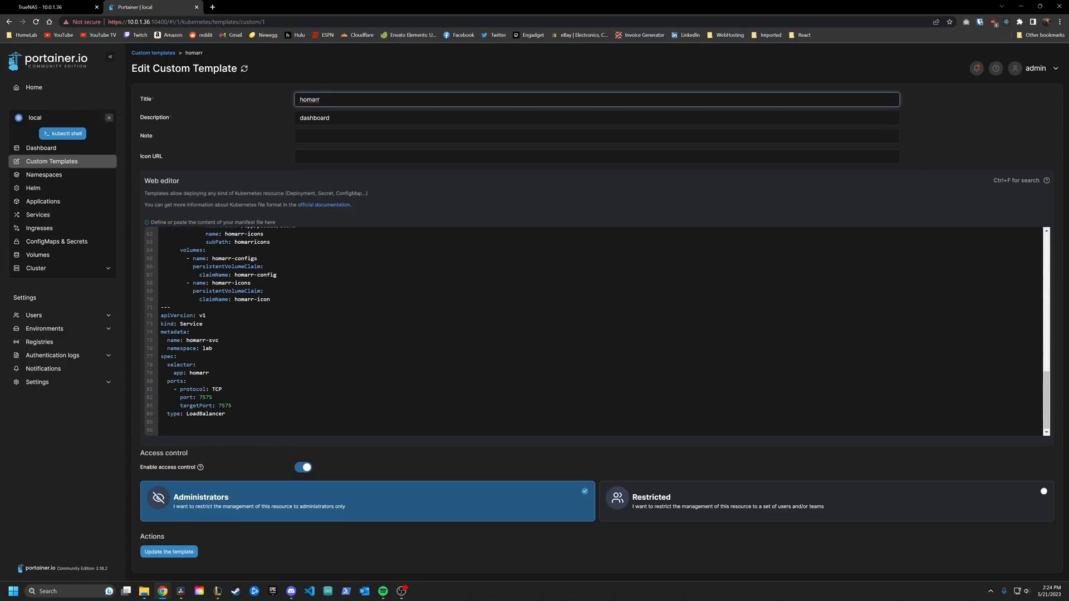
scroll("up", 3)
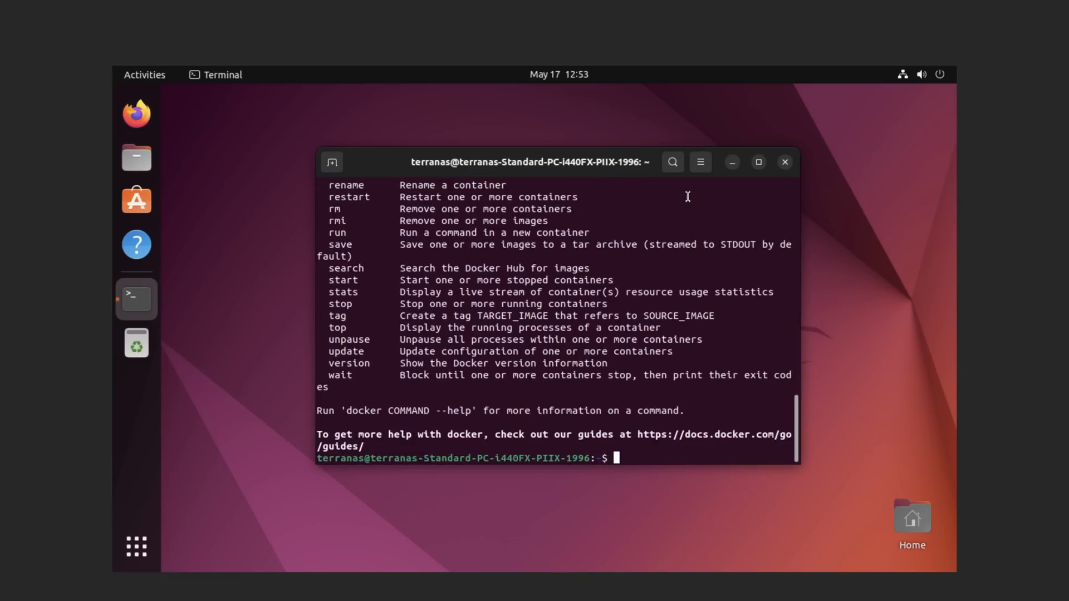
Run 'sudo docker run --name nginx -p 8080:80 -d nginx' and load the nginx welcome page at localhost:8080.
scroll("up", 3)
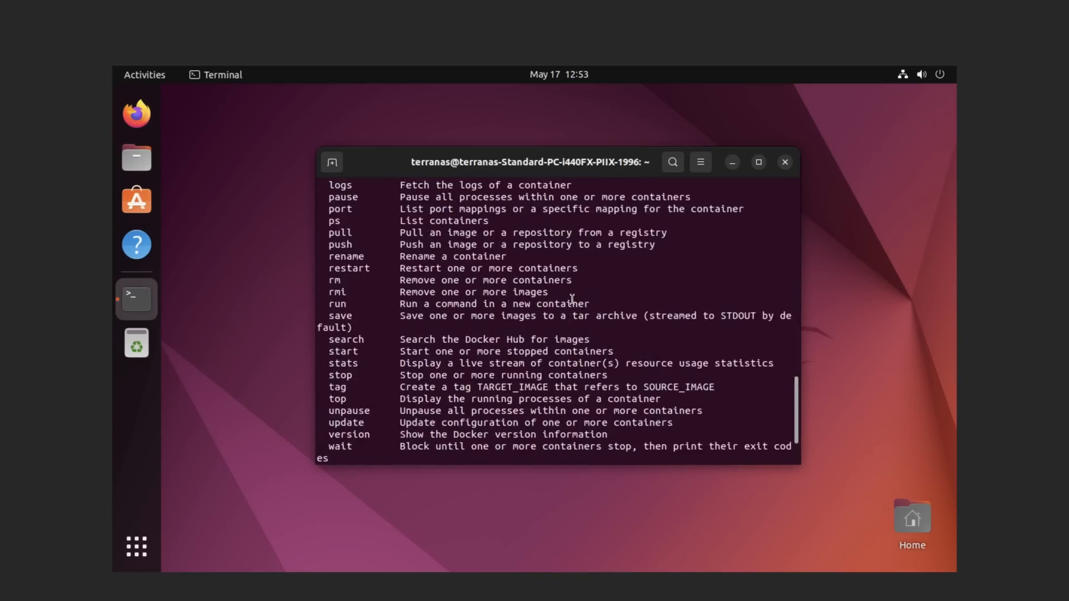
type("sudo docker run --name nginx -p 8080:80 -d nginx")
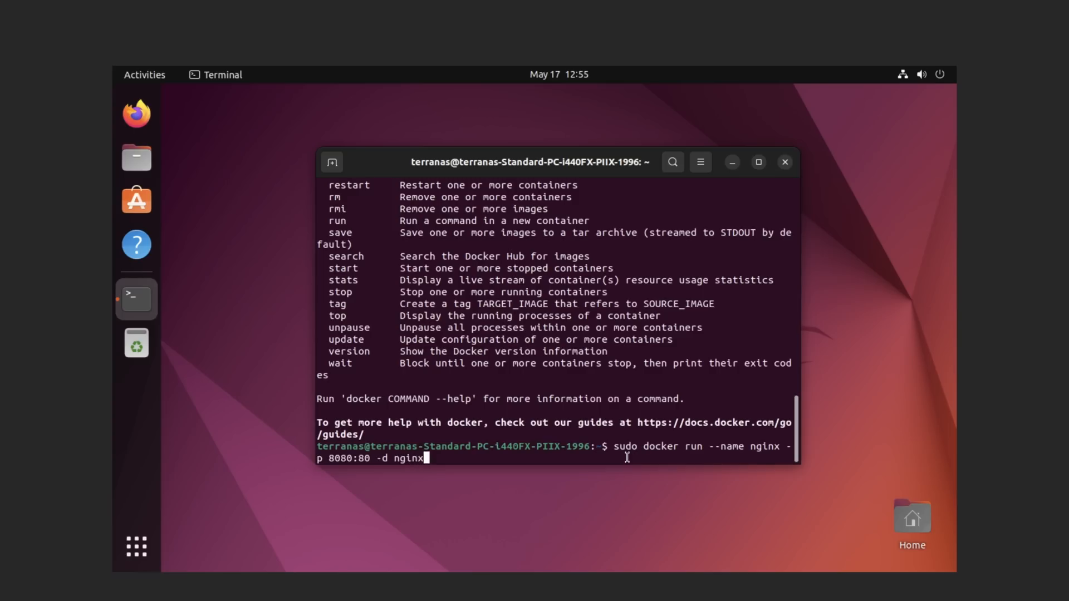
key("Return")
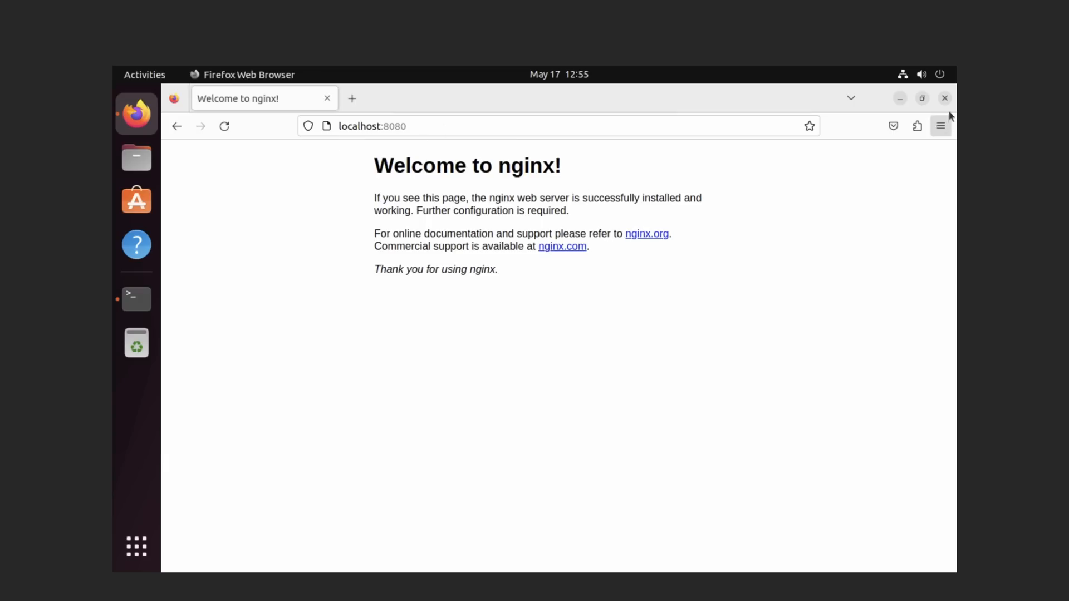
left_click(136, 299)
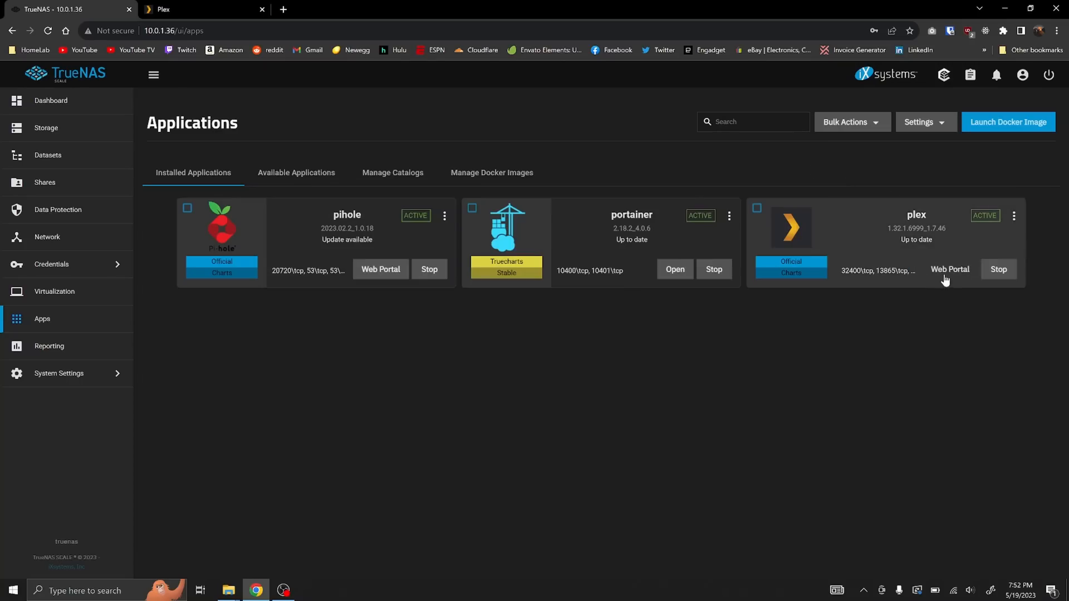
Play Inception from Plex's Recently Added movies via the web portal, then return to TrueNAS.
left_click(949, 269)
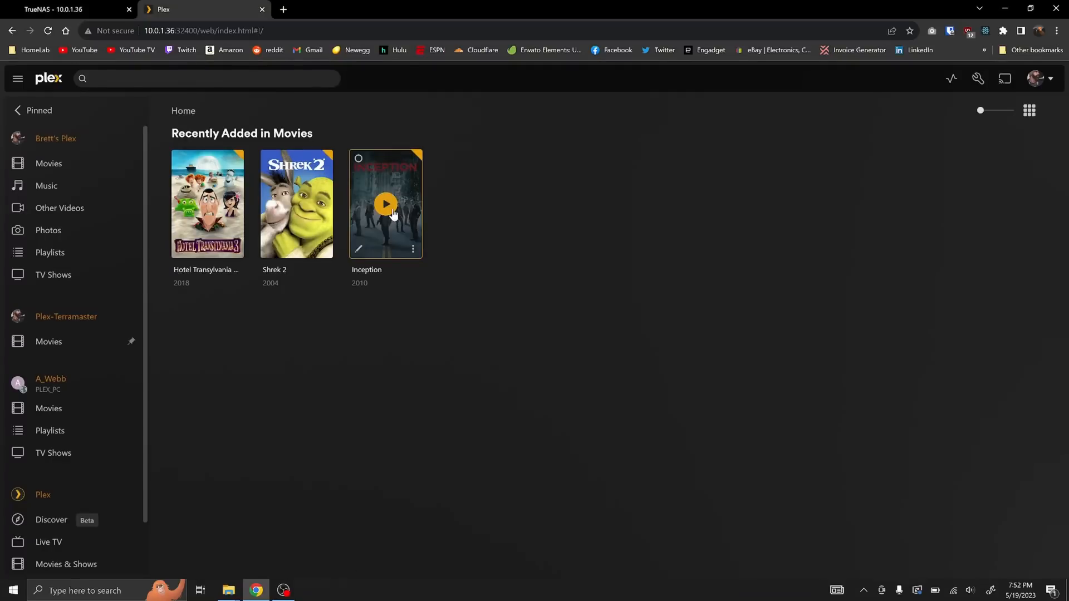
left_click(385, 204)
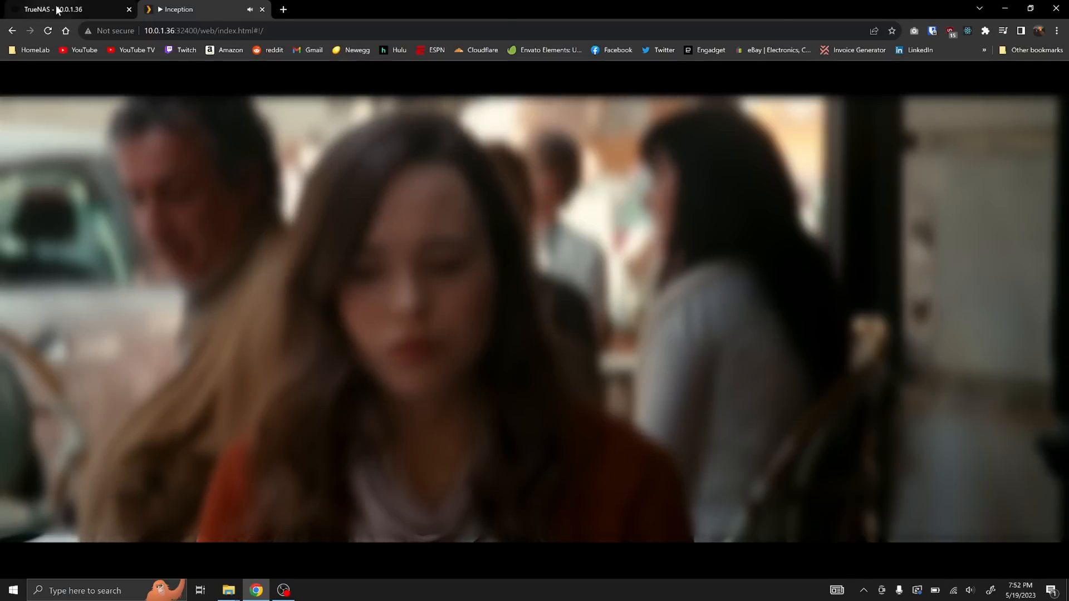
left_click(64, 9)
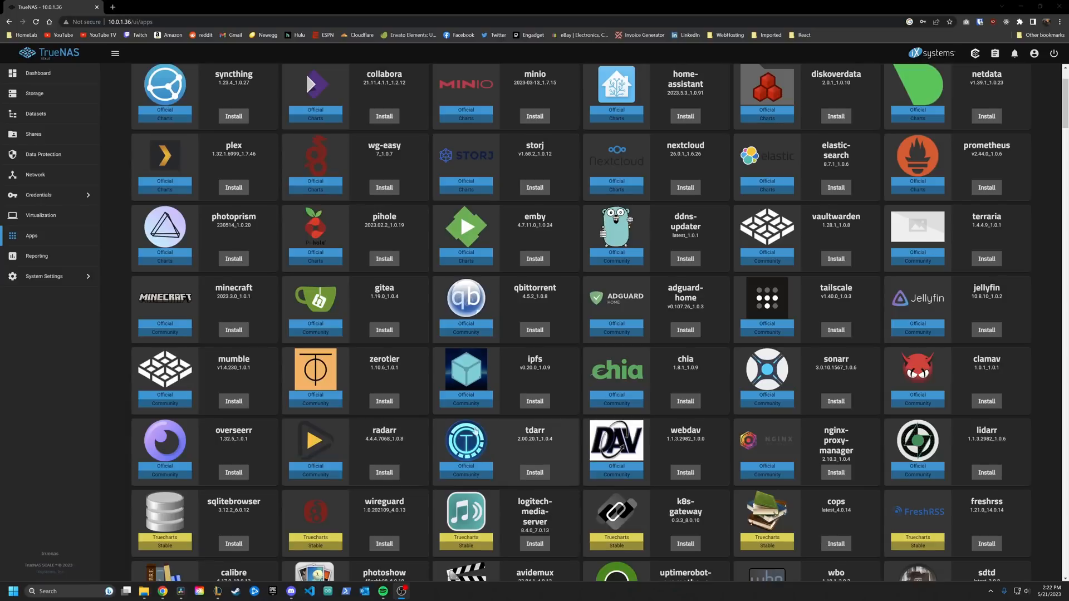
mouse_move(742, 350)
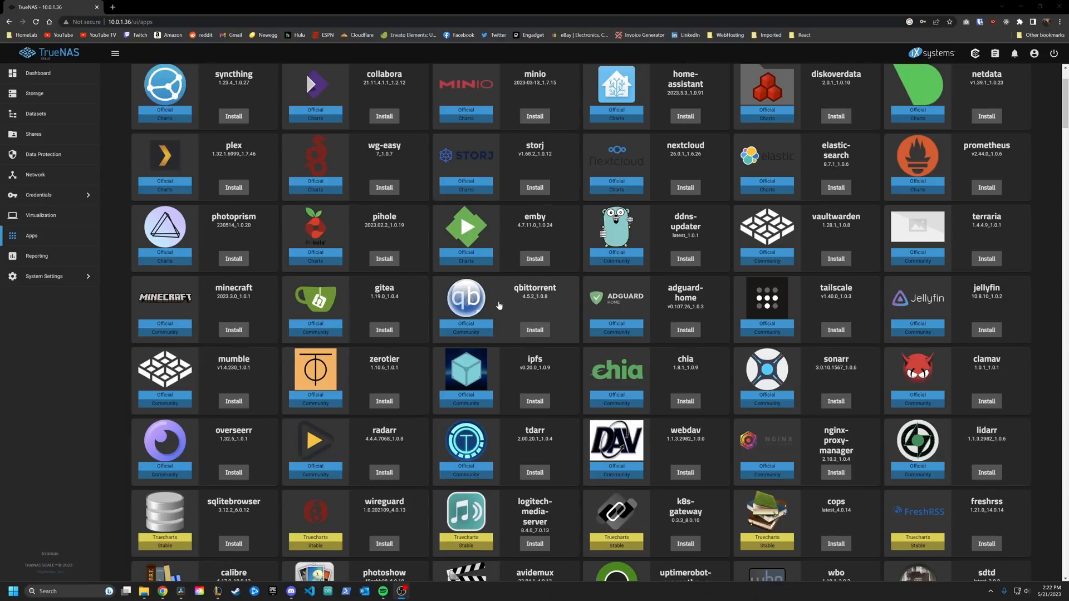
mouse_move(427, 391)
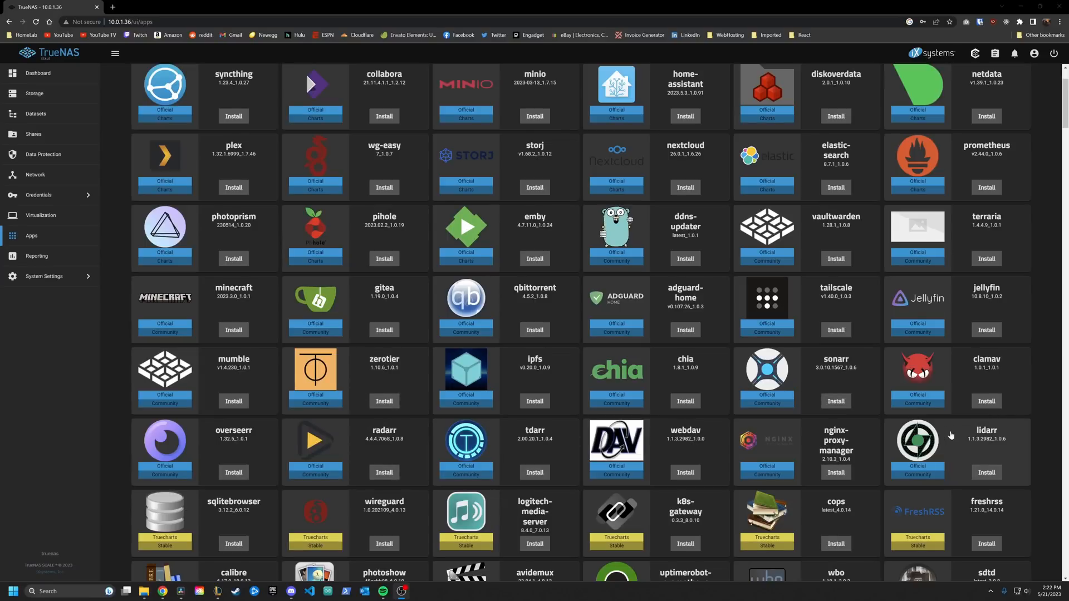
mouse_move(478, 314)
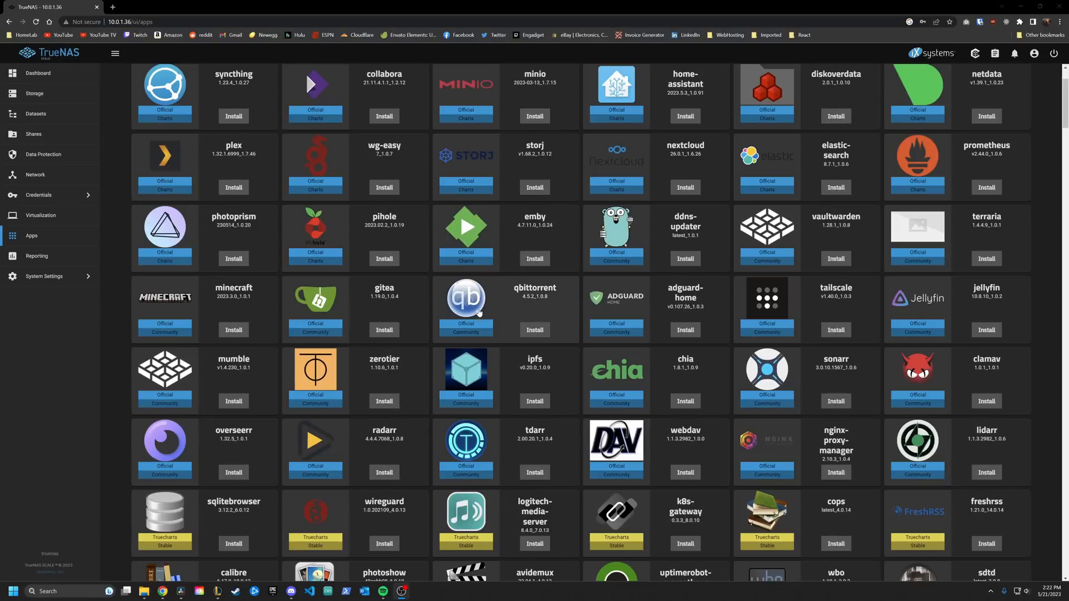
Scroll through the Available Applications catalog and the TrueCharts chart list table.
scroll("down", 3)
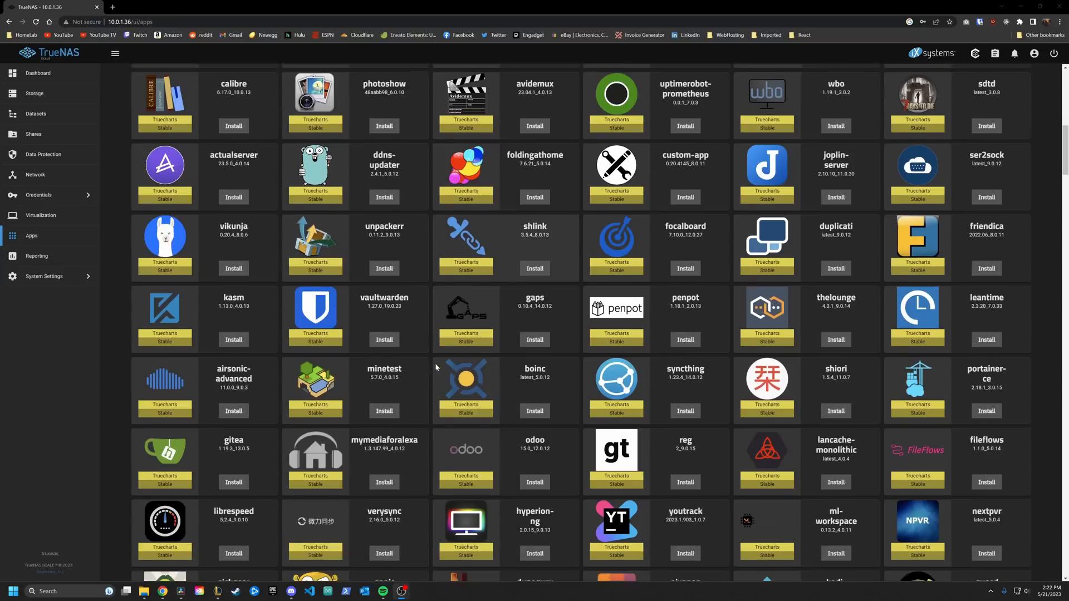
scroll("down", 3)
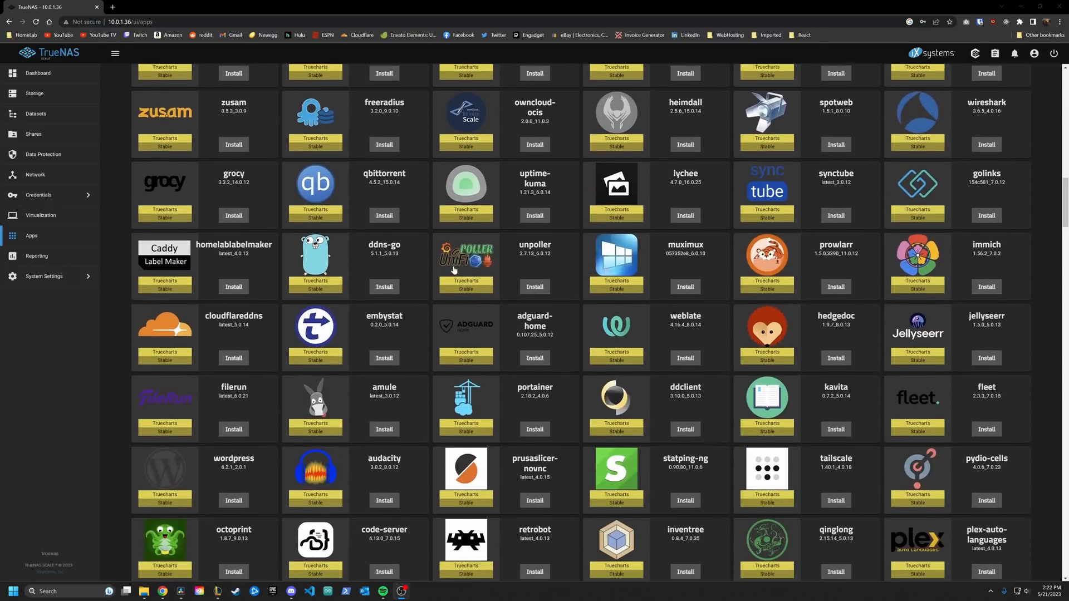
scroll("down", 3)
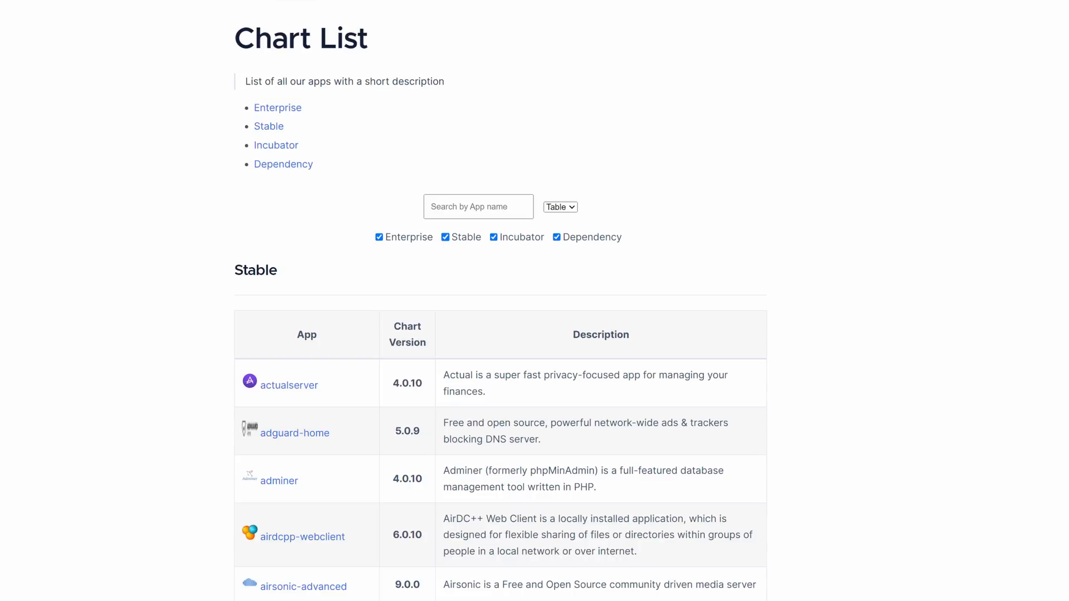
scroll("down", 3)
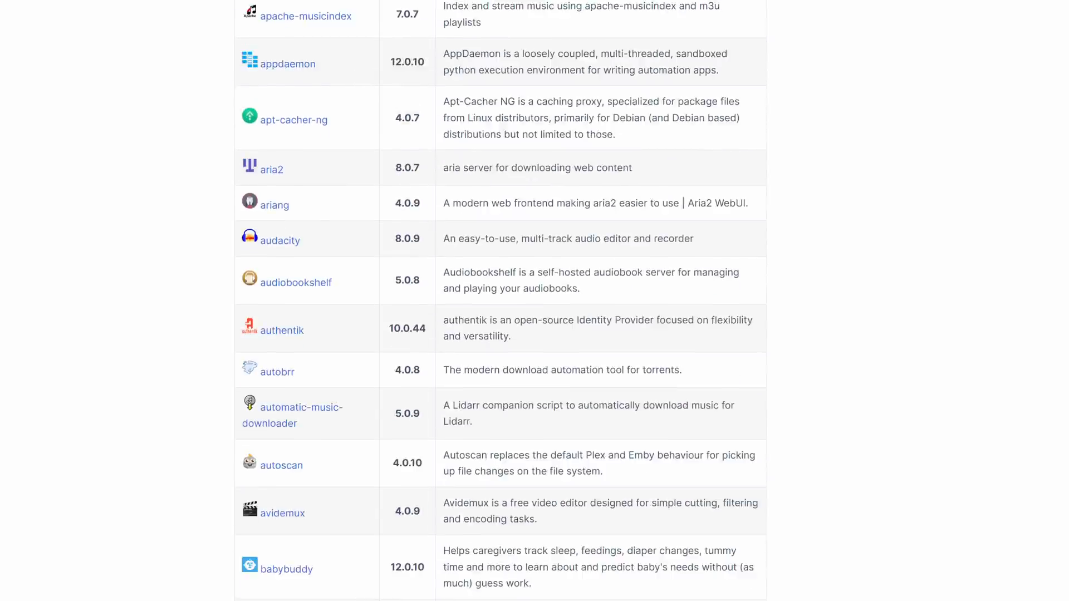
scroll("down", 3)
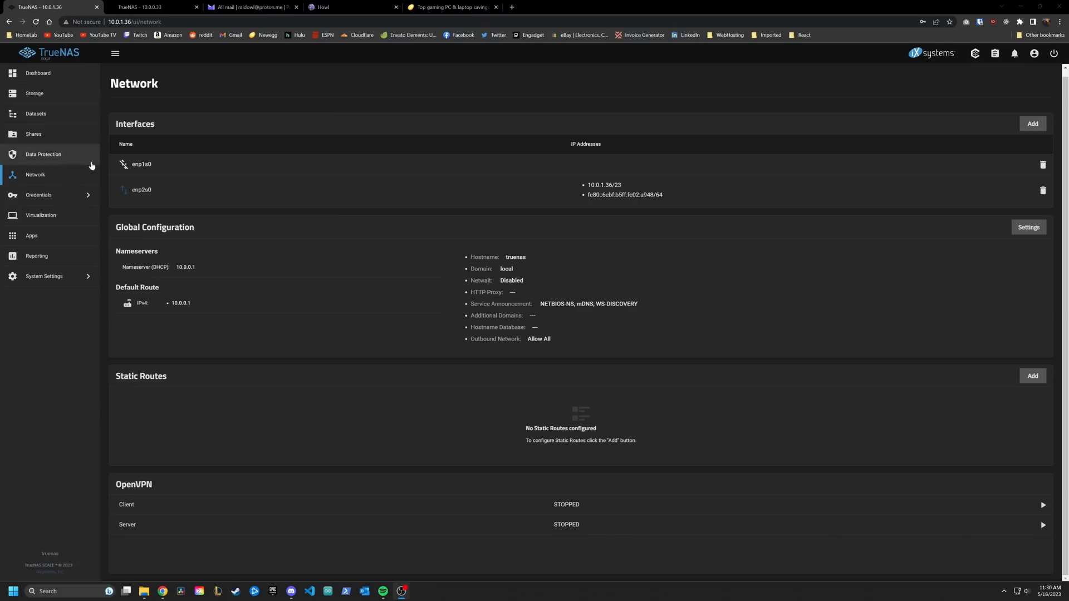
mouse_move(670, 557)
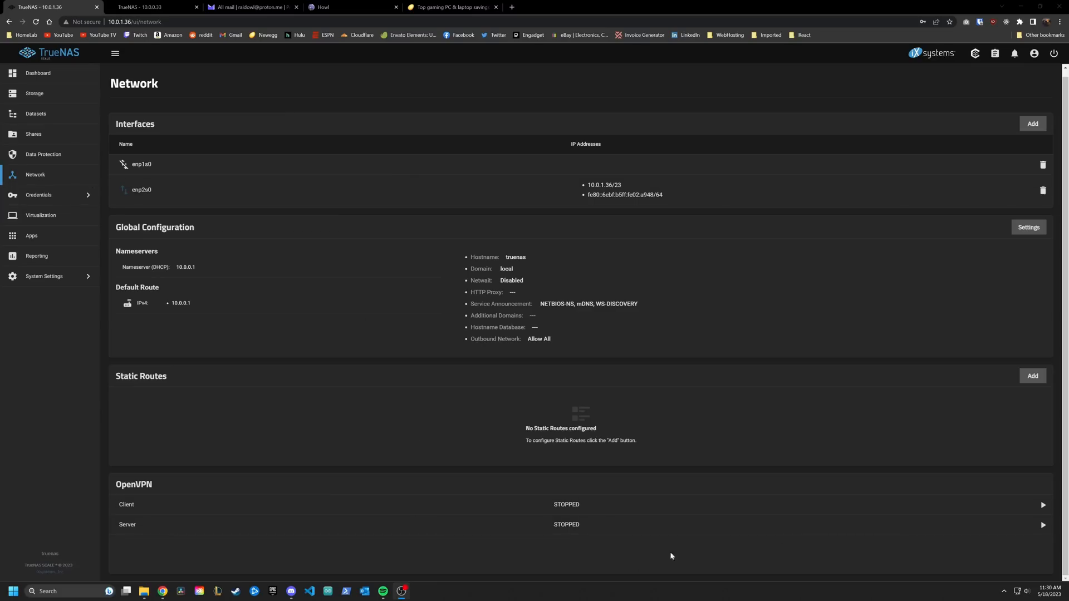
From the Network page, bring up Certificates under Credentials showing the OpenVPN server, client and CA certs.
left_click(197, 7)
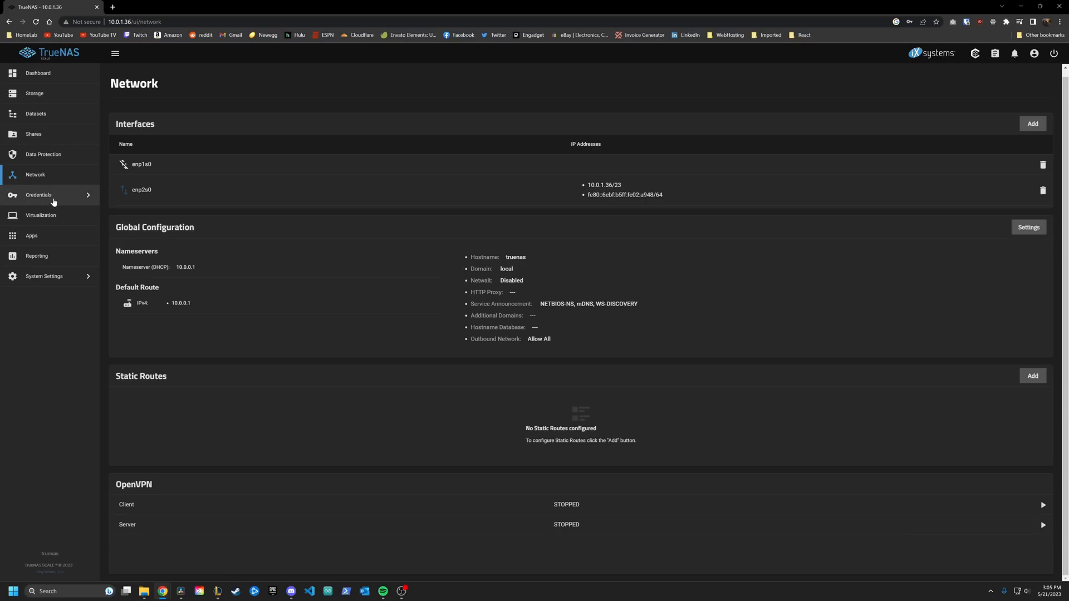
left_click(38, 195)
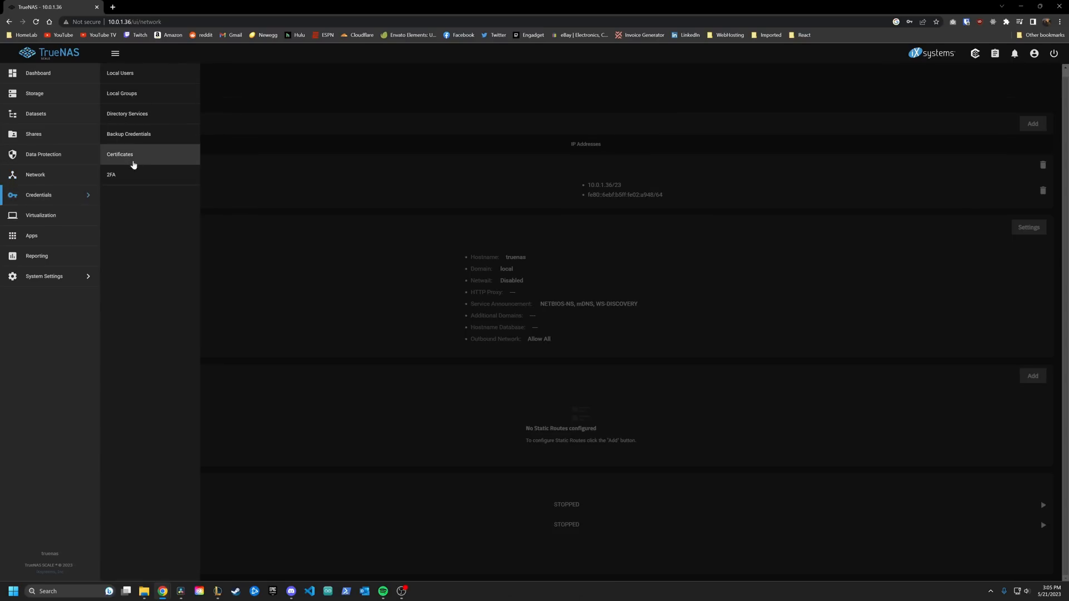
left_click(120, 154)
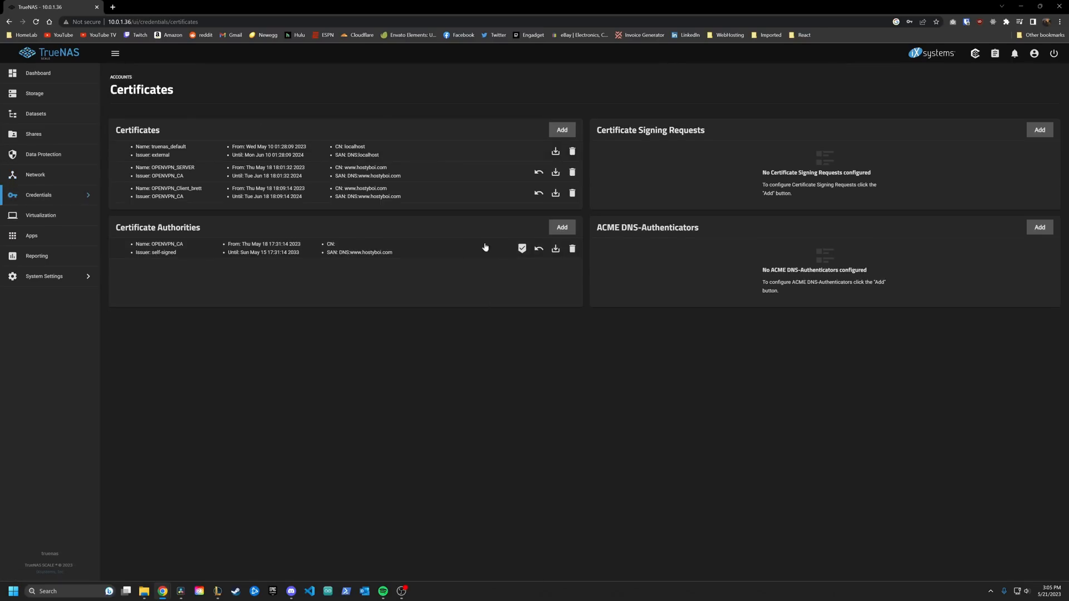
mouse_move(319, 177)
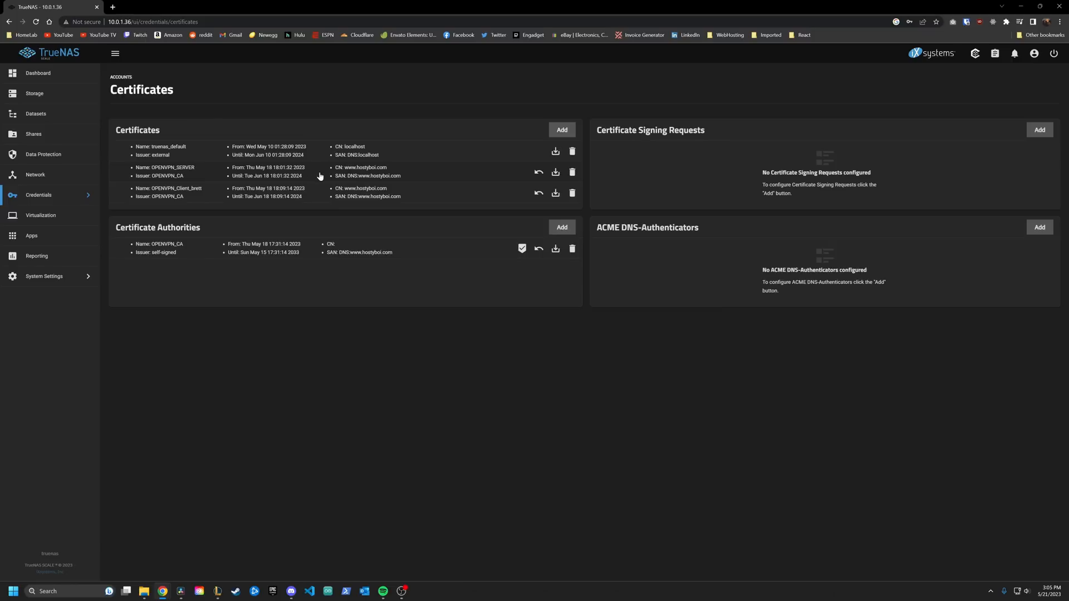
mouse_move(369, 182)
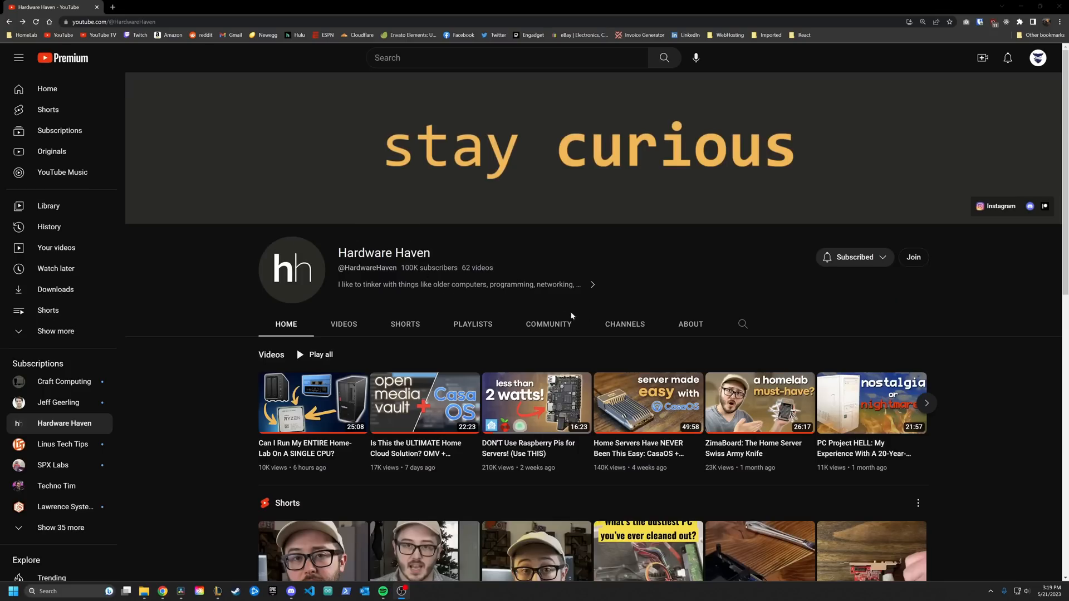
mouse_move(978, 427)
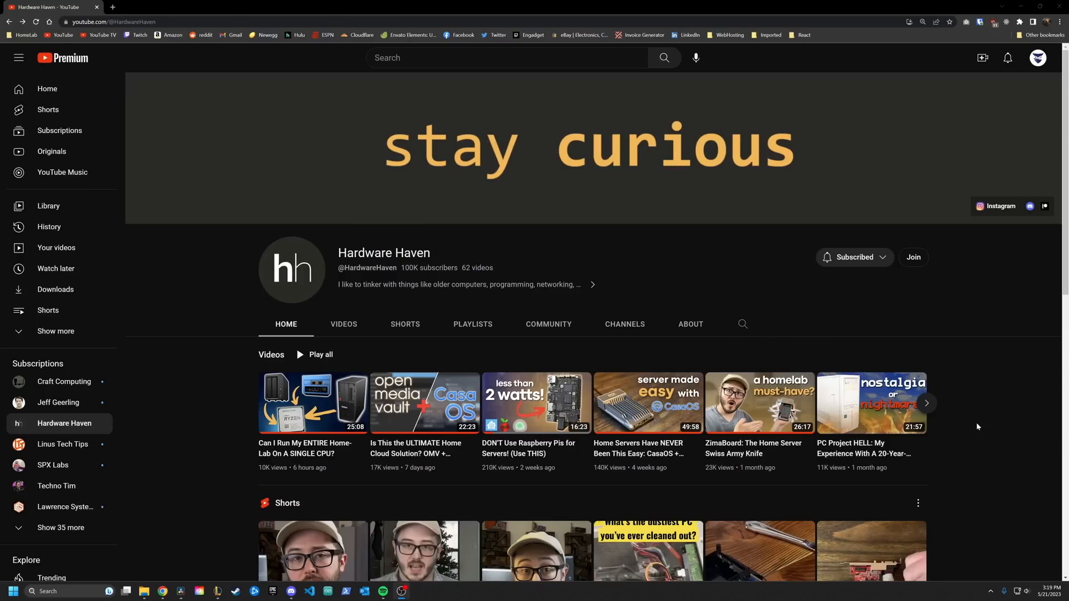